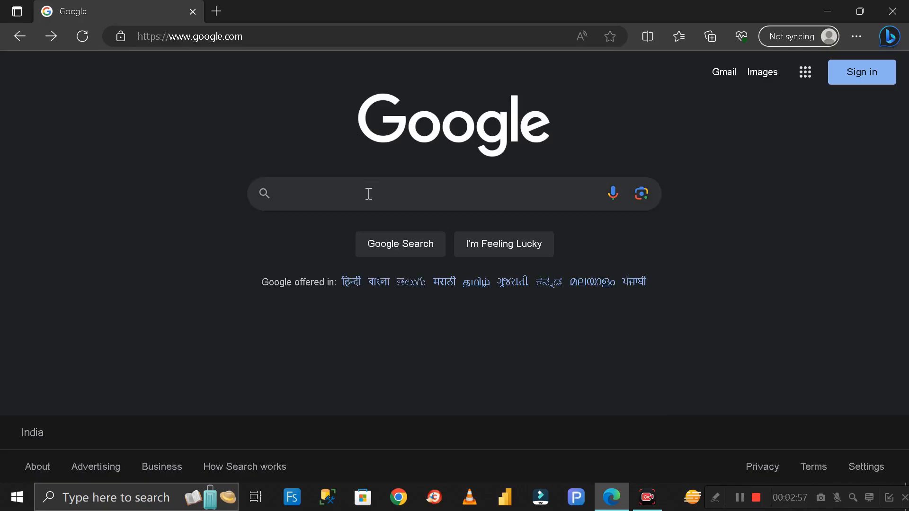
- Search Google for "microsoft 365 developer"
text(microsoft 365 developer)
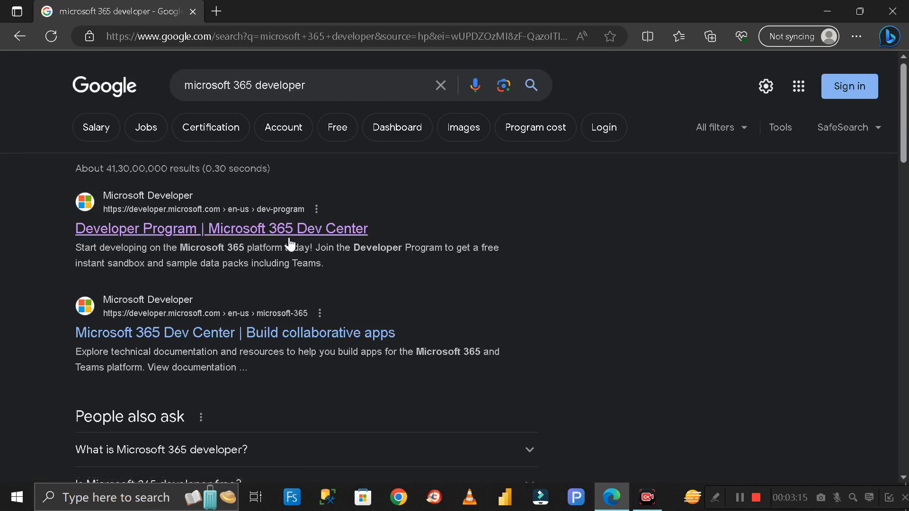
mouse_move(254, 238)
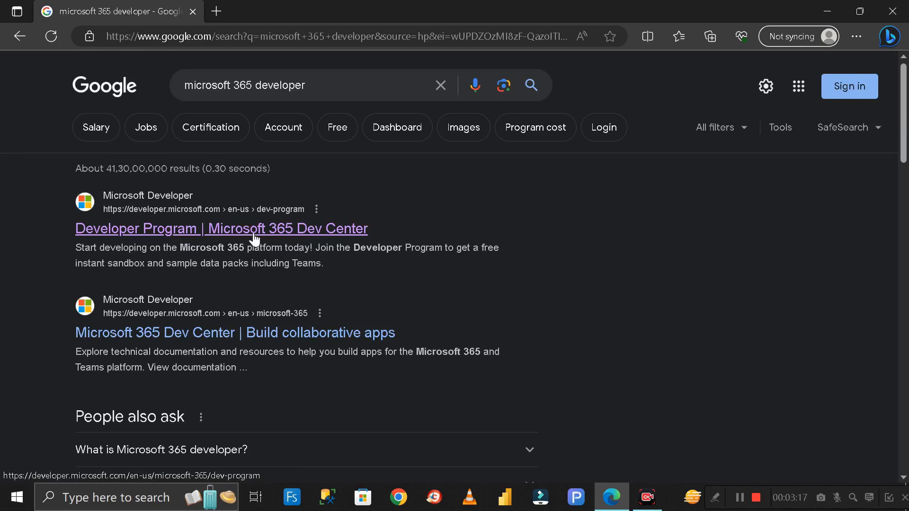
mouse_move(215, 235)
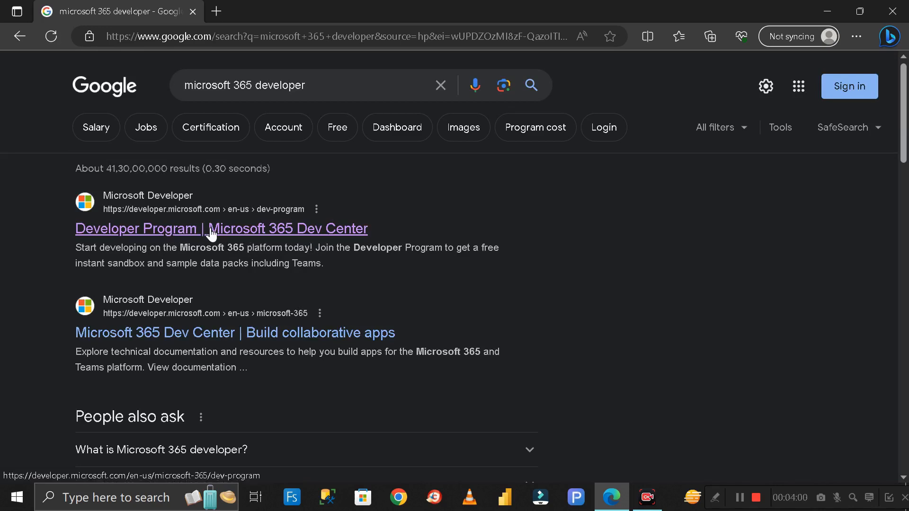
mouse_move(258, 234)
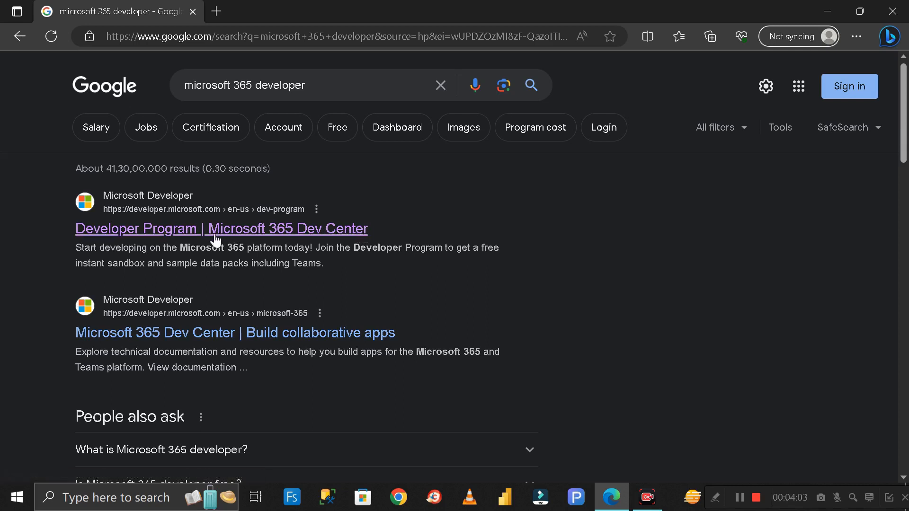
- Go to the Developer Program result and skim the page's offerings
click(221, 228)
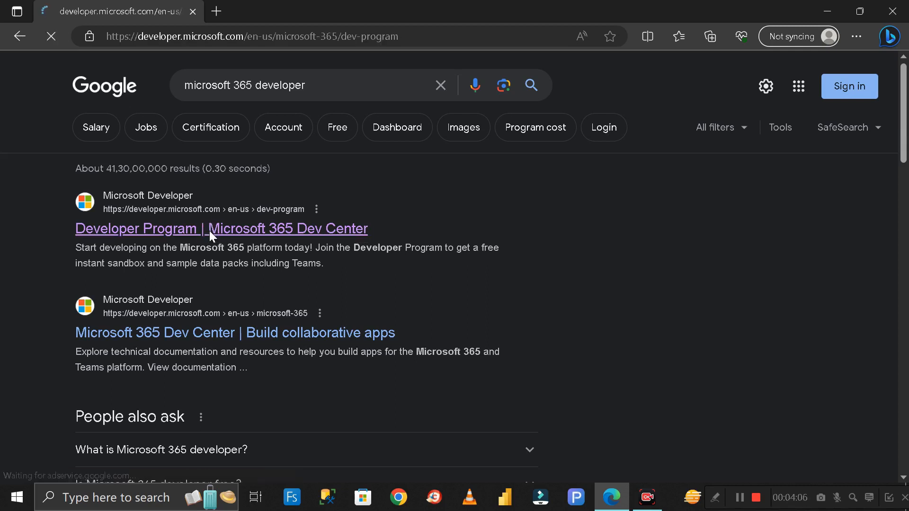
click(221, 229)
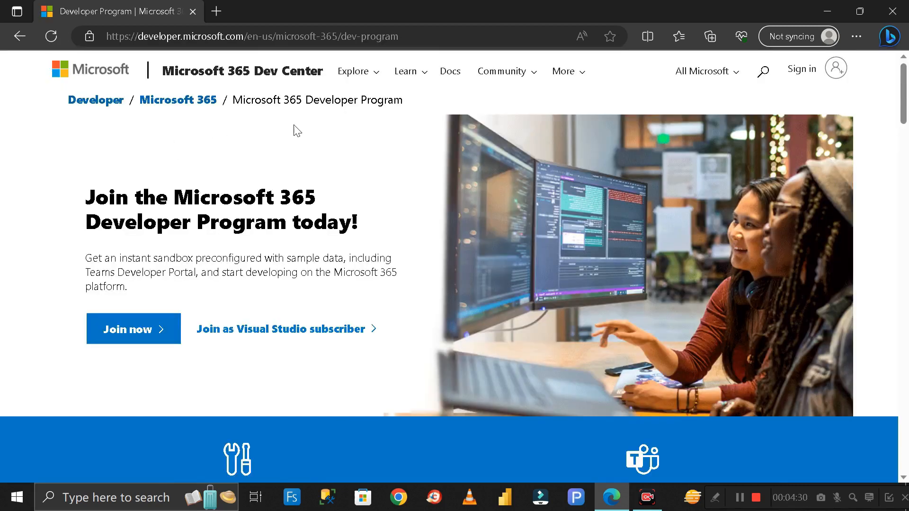
scroll(down, 3)
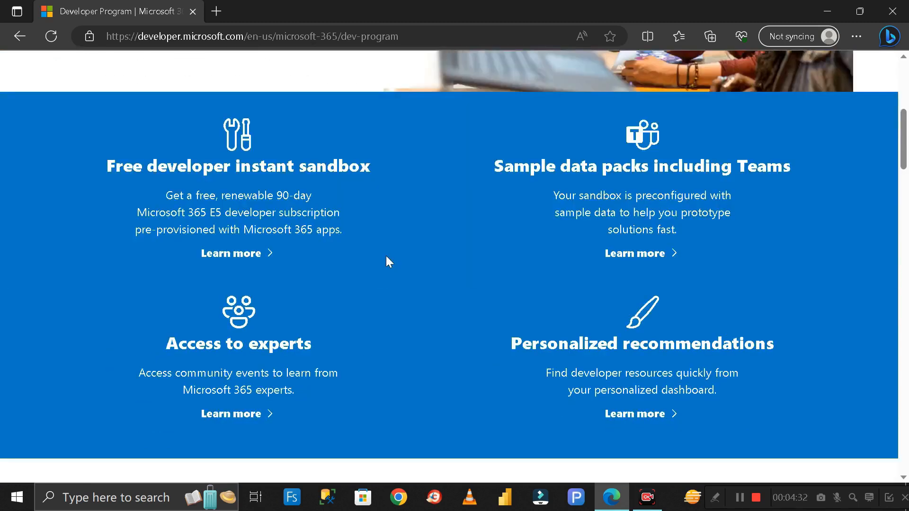
scroll(up, 3)
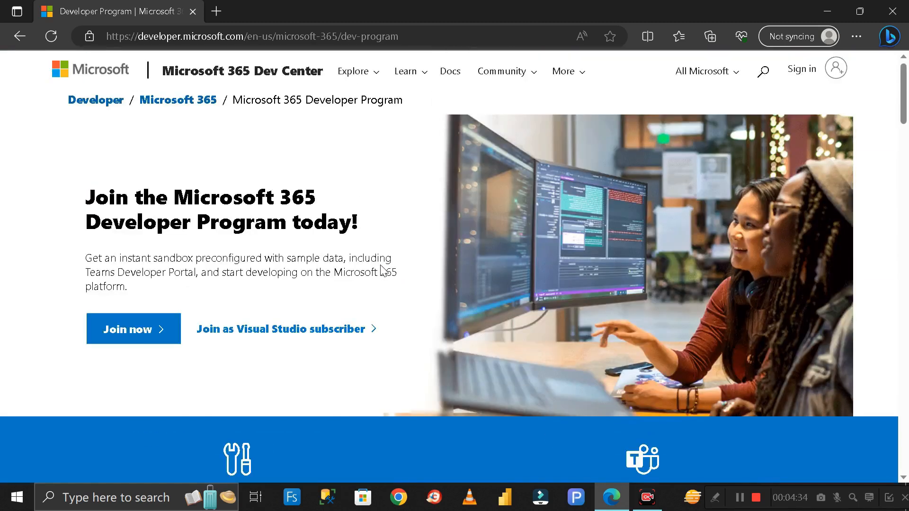
mouse_move(129, 328)
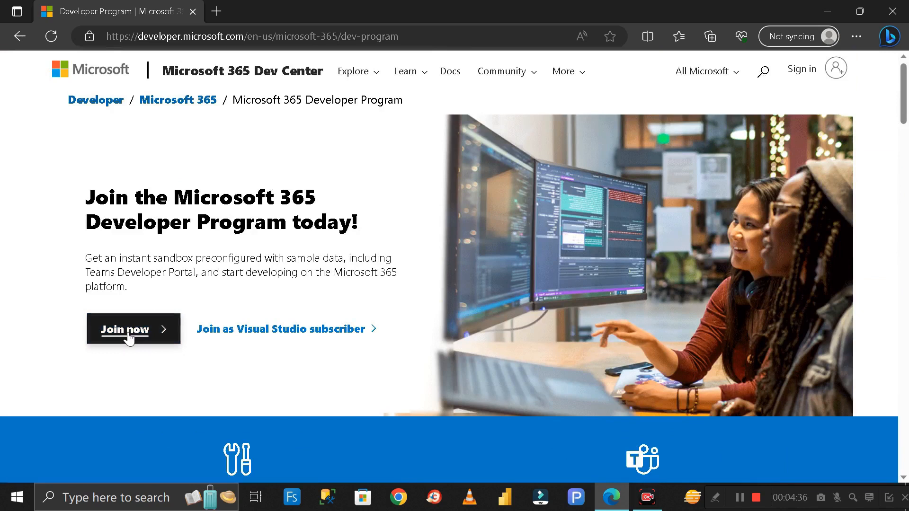
- Start Join now and sign in with the personal Microsoft account from the account list
click(134, 329)
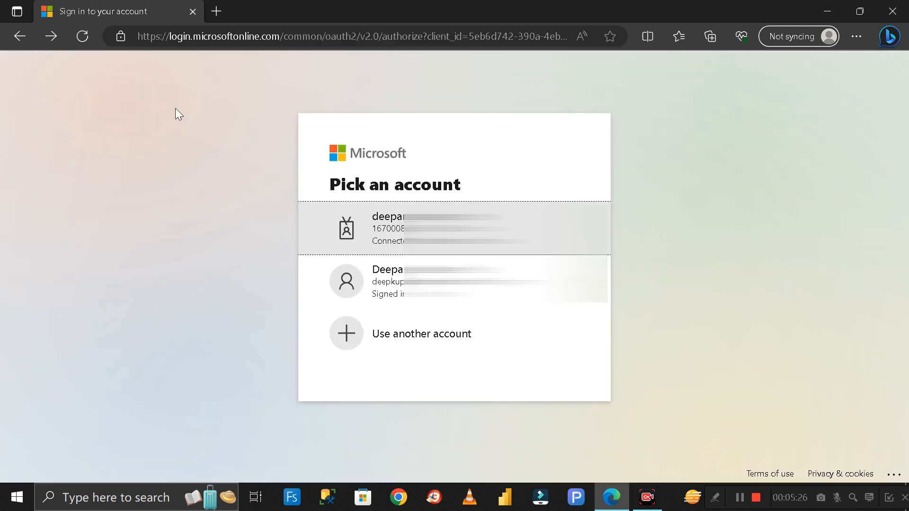
mouse_move(423, 165)
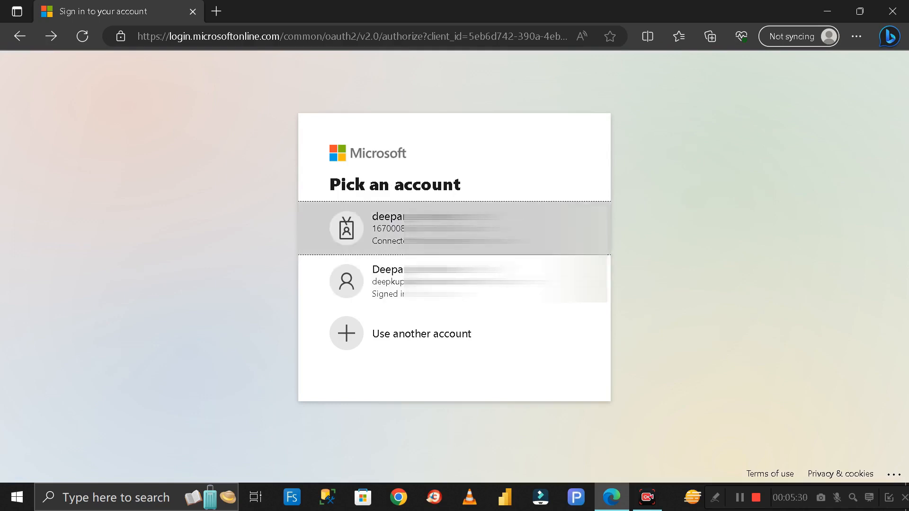
mouse_move(409, 341)
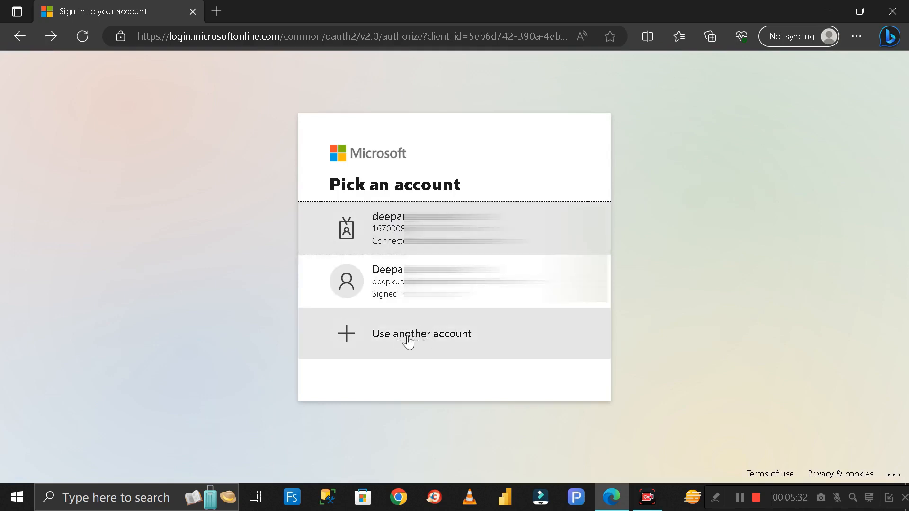
click(421, 333)
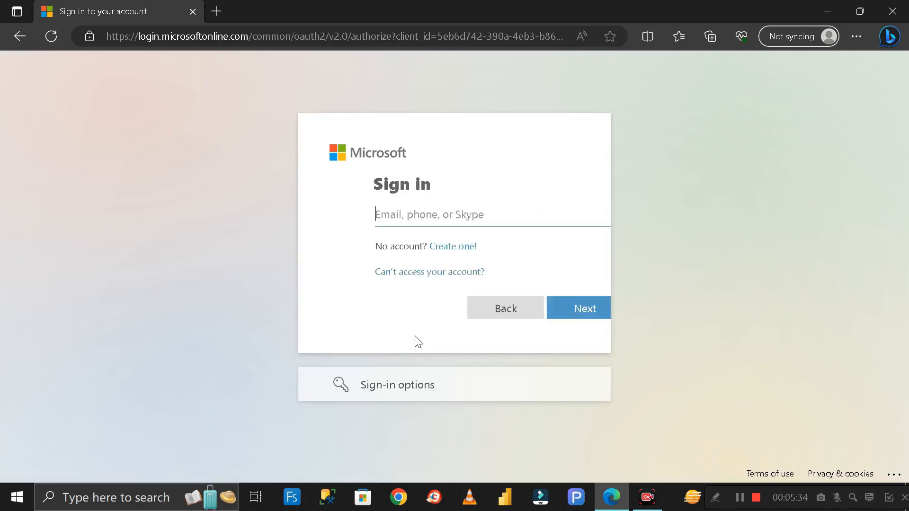
mouse_move(409, 246)
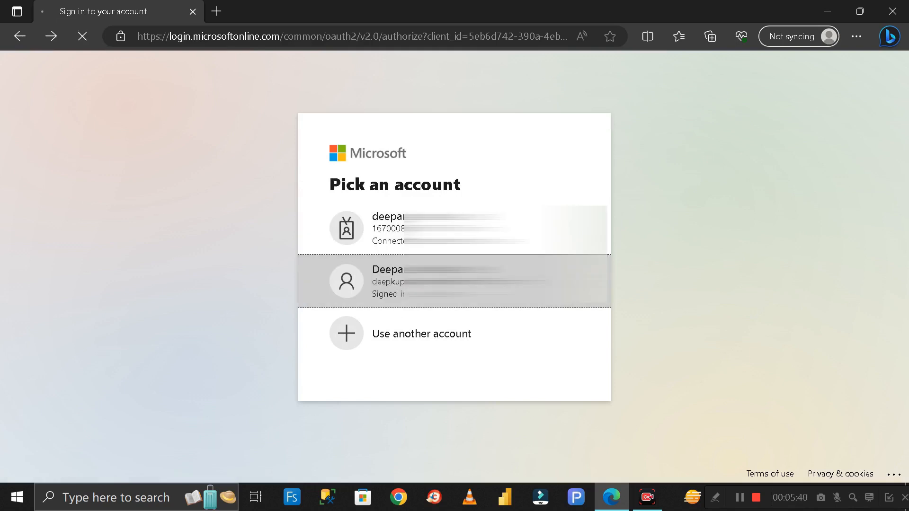
click(453, 281)
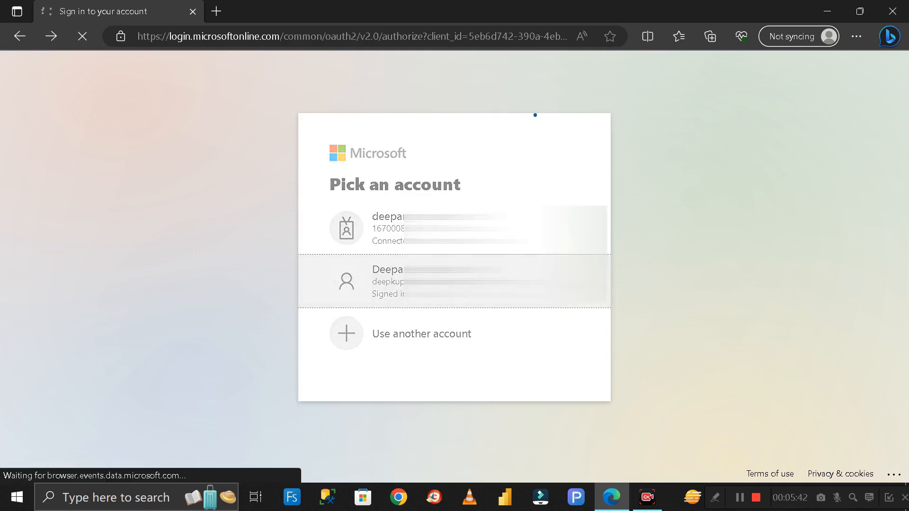
click(454, 281)
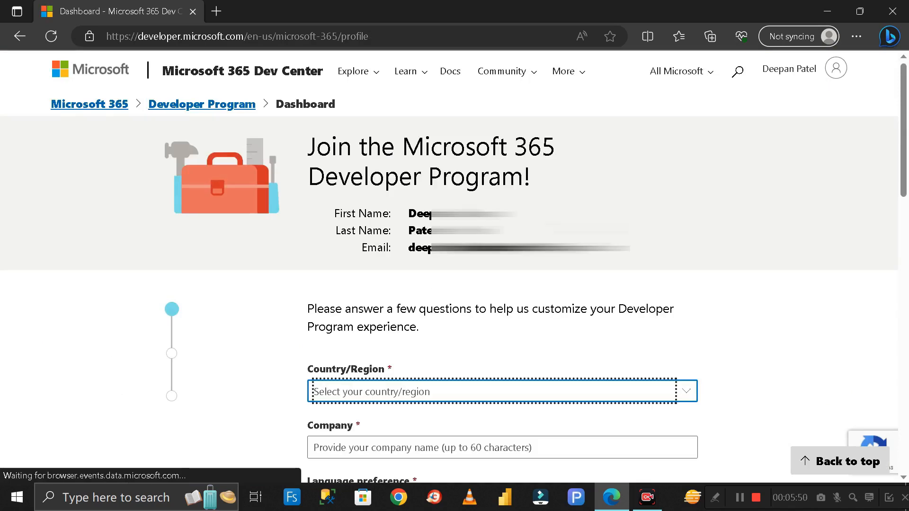
mouse_move(714, 233)
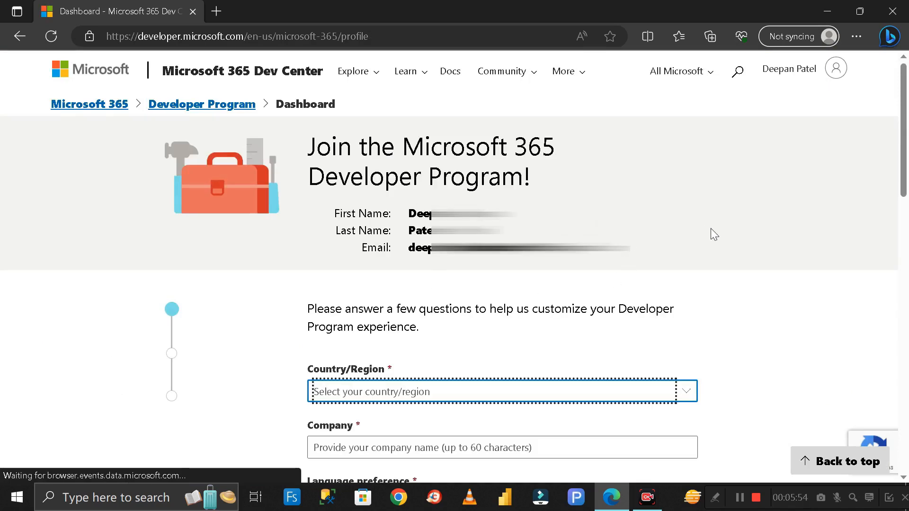
mouse_move(618, 185)
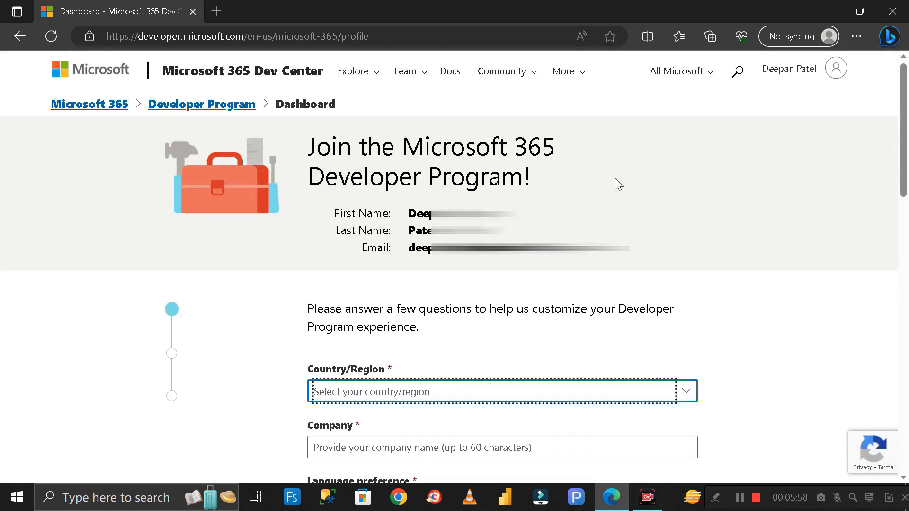
- Set Country/Region to India and company to TCS in the profile form
scroll(down, 3)
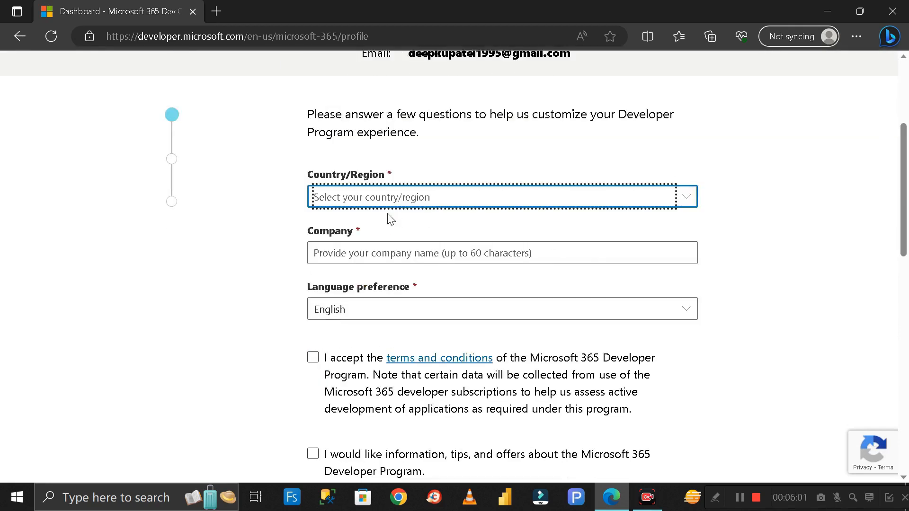
mouse_move(531, 197)
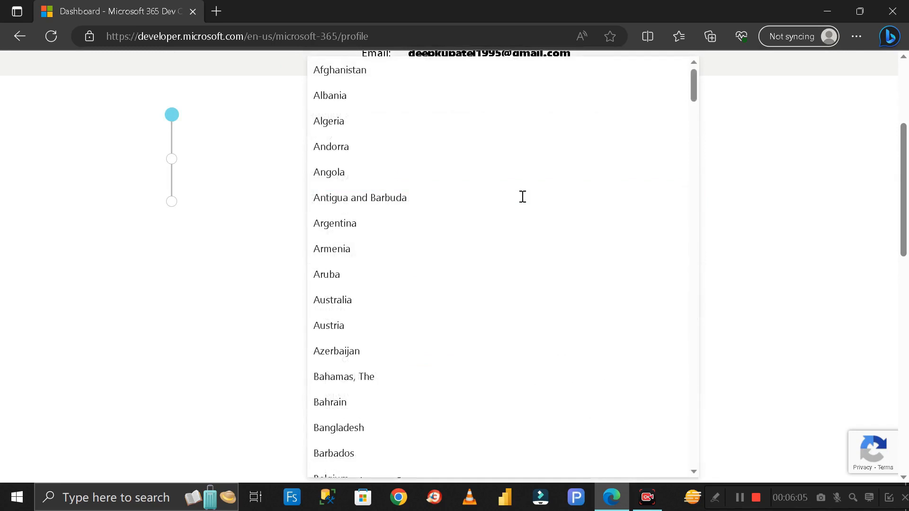
scroll(down, 3)
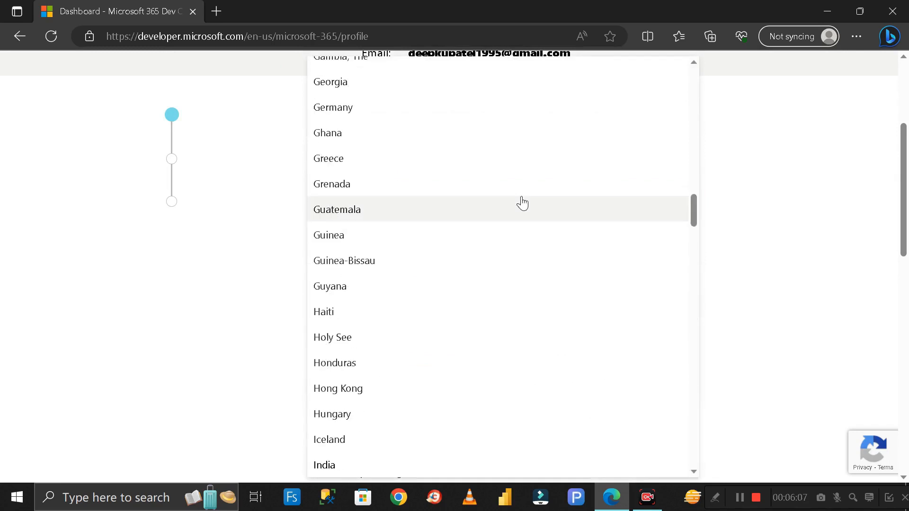
scroll(down, 3)
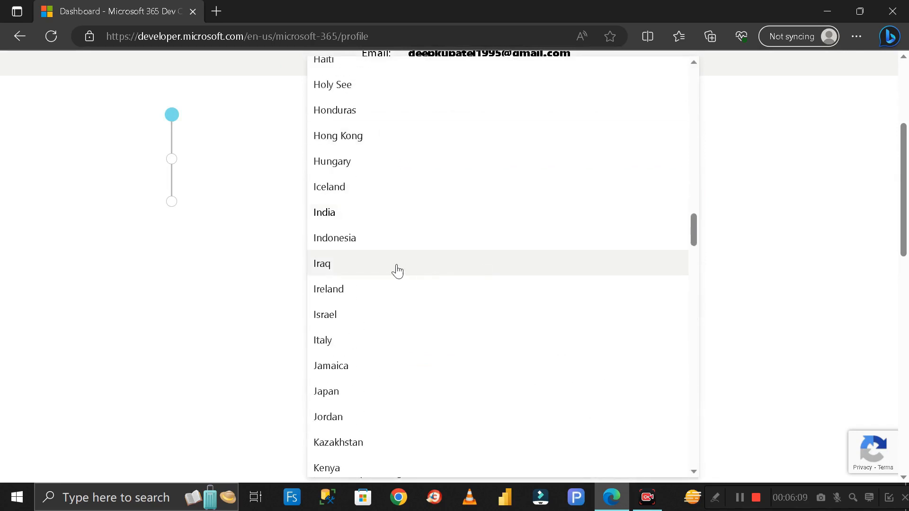
click(323, 212)
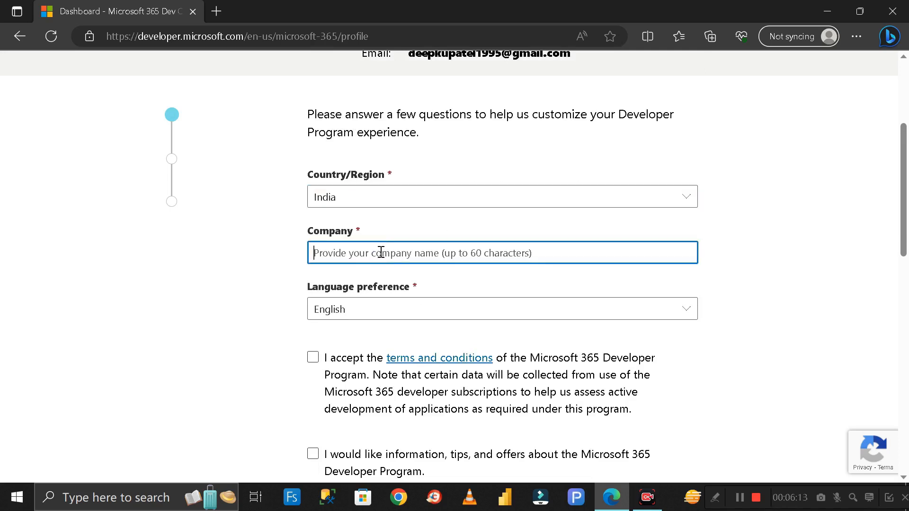
text(TCS)
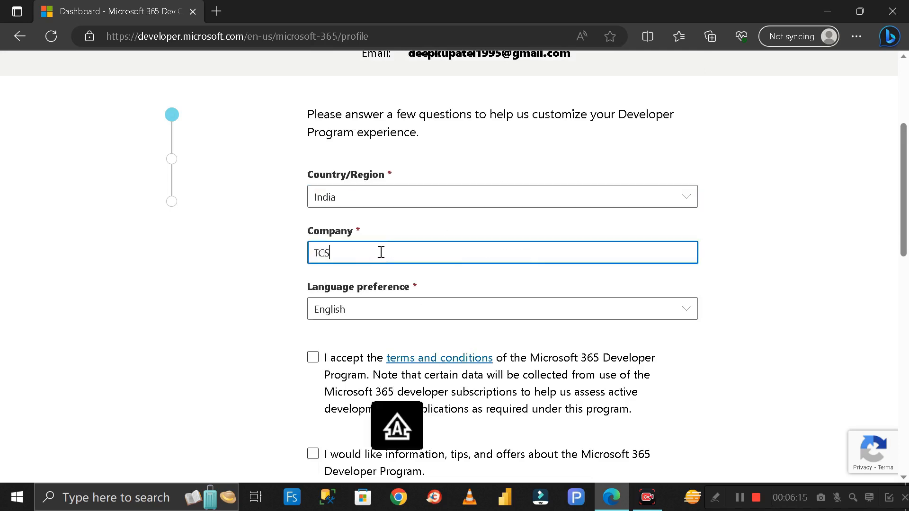
mouse_move(417, 308)
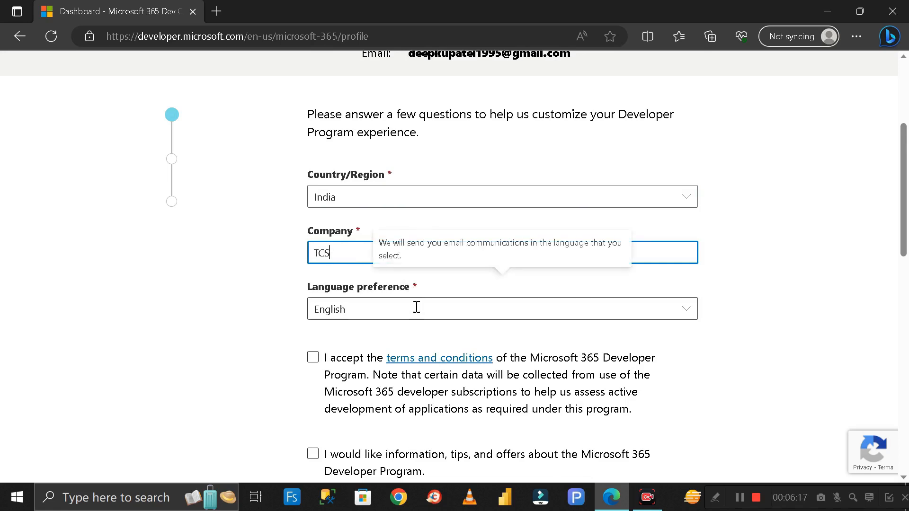
- Accept the developer program terms and conditions
scroll(down, 3)
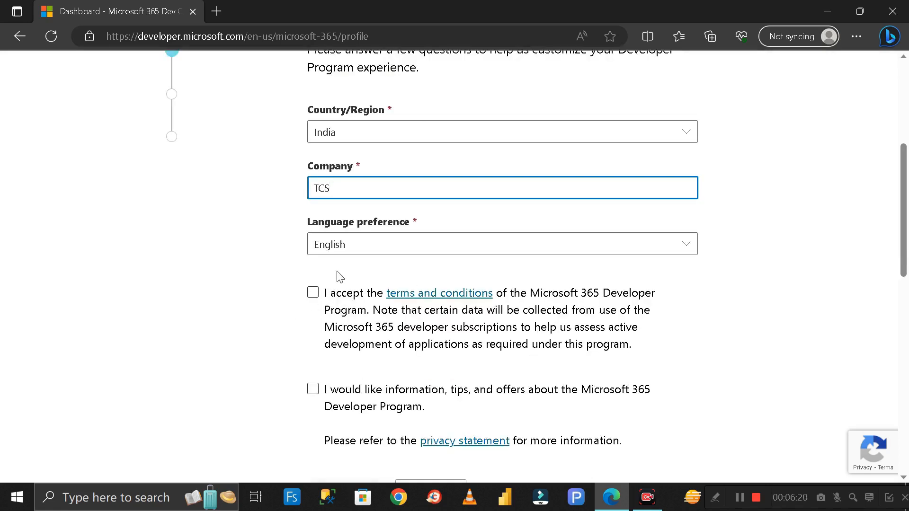
click(313, 293)
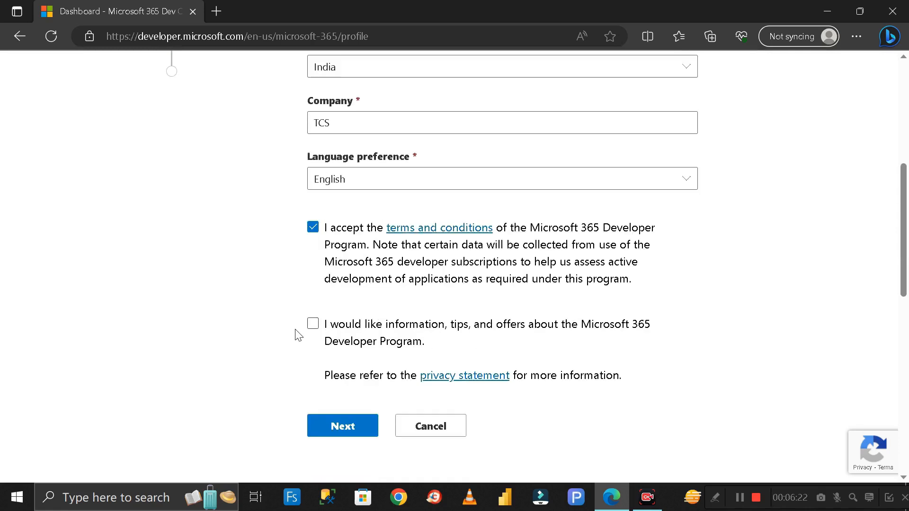
scroll(up, 3)
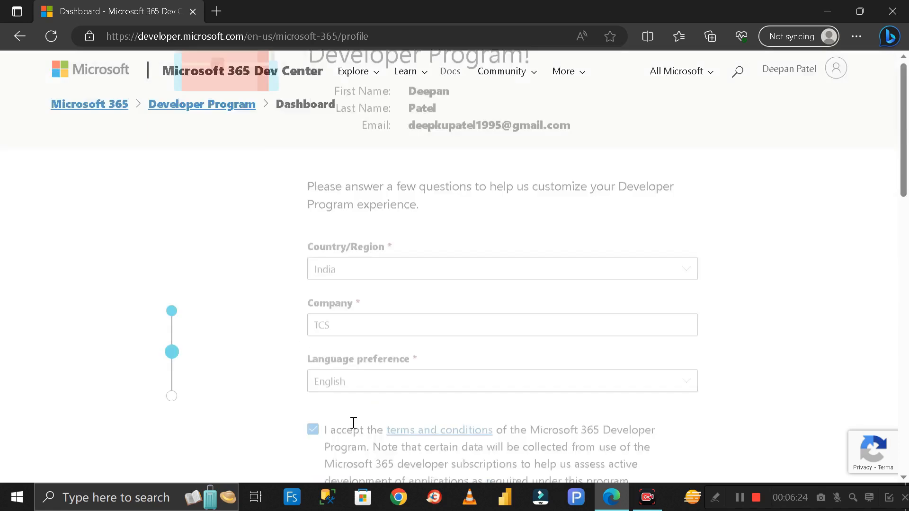
- Advance the profile, choose Personal projects as focus and tick all development areas including Power Platform
click(343, 396)
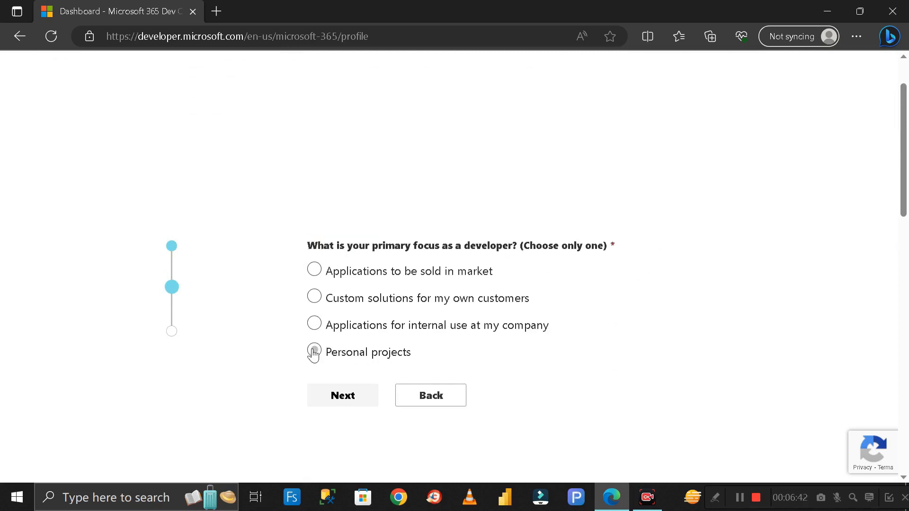
click(313, 352)
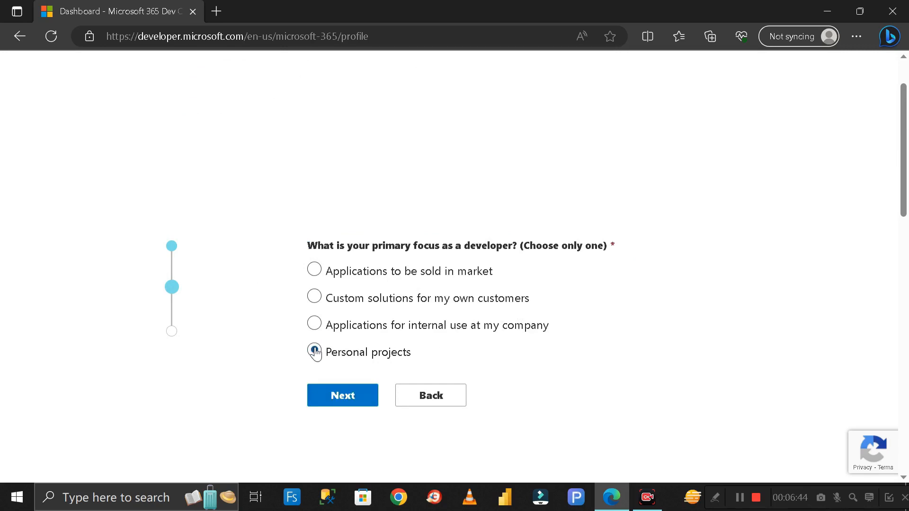
click(313, 352)
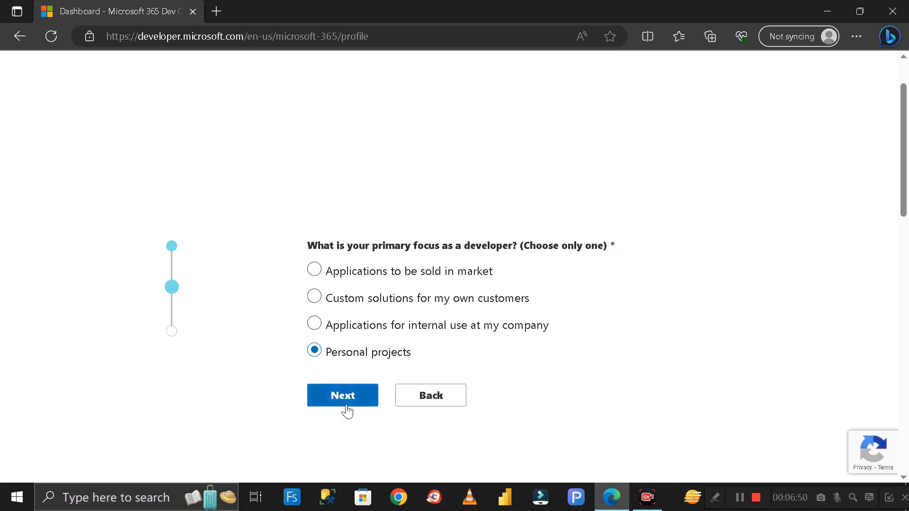
click(342, 396)
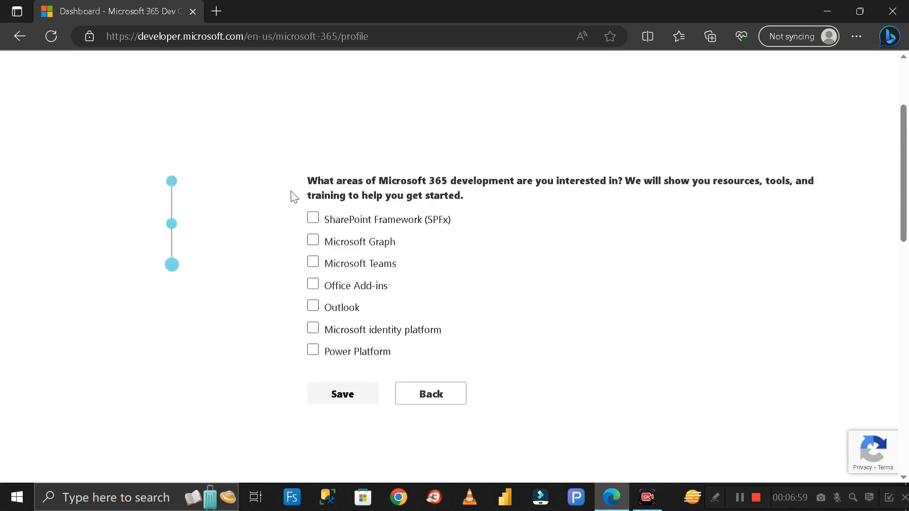
mouse_move(489, 188)
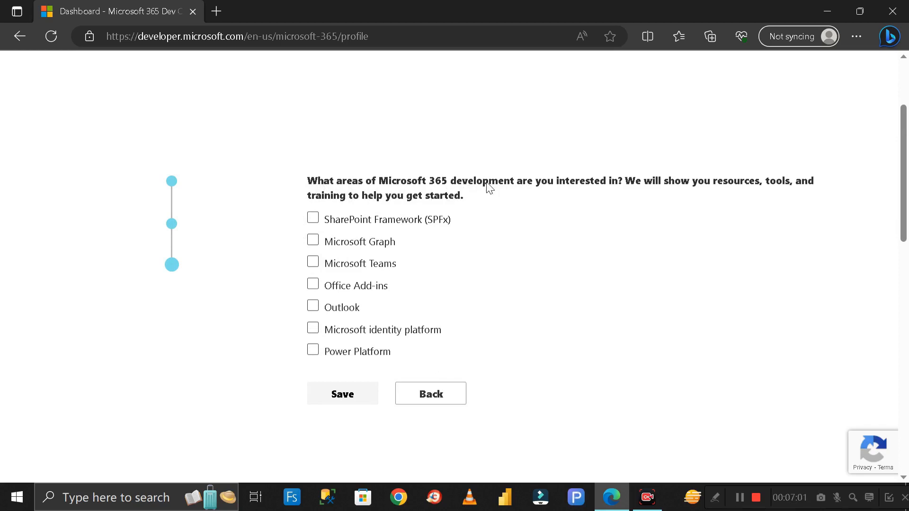
mouse_move(615, 192)
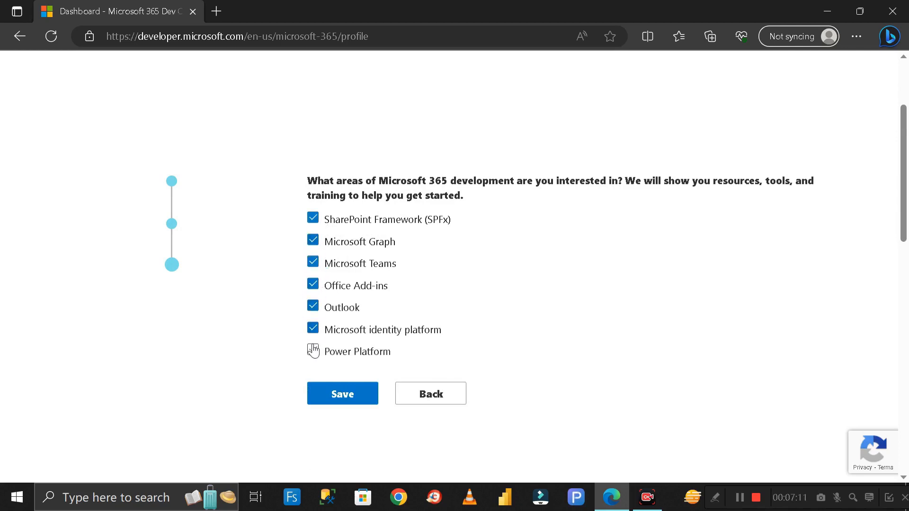
click(342, 394)
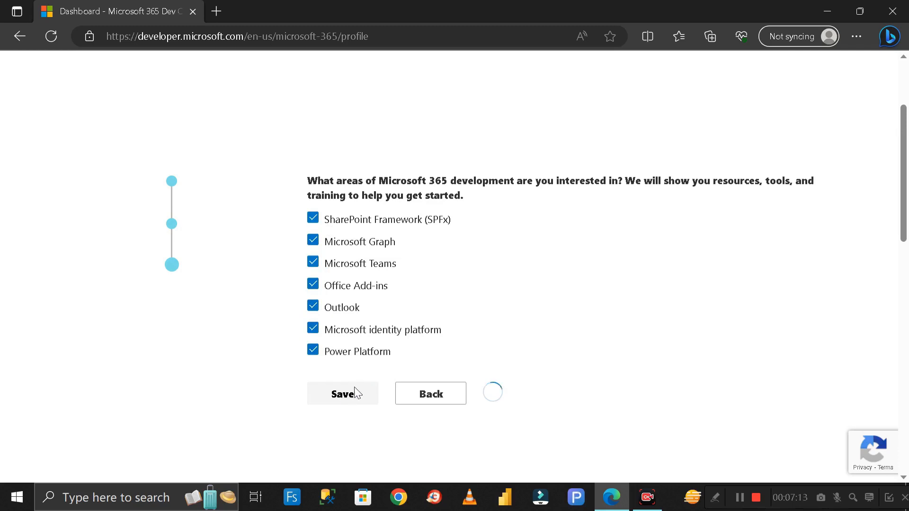
- Save the development areas and review the E5 sandbox setup dialog options
click(343, 394)
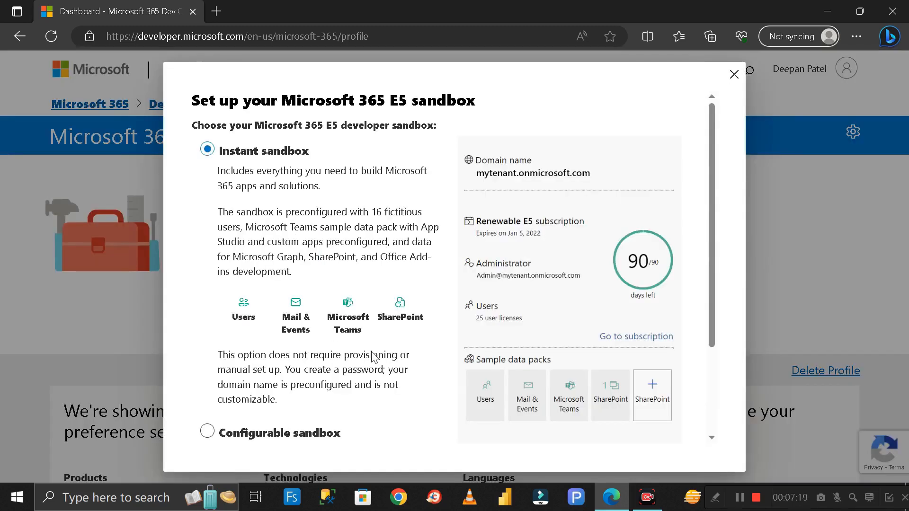
mouse_move(193, 111)
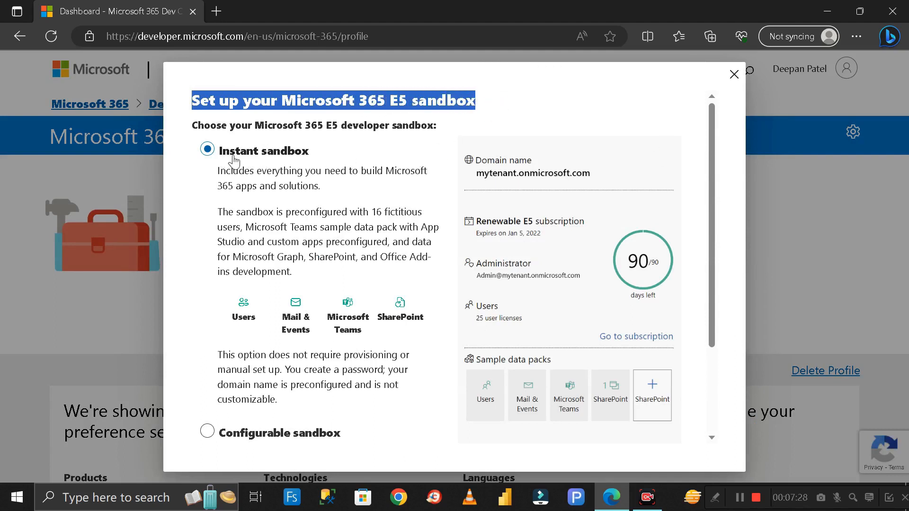
scroll(down, 3)
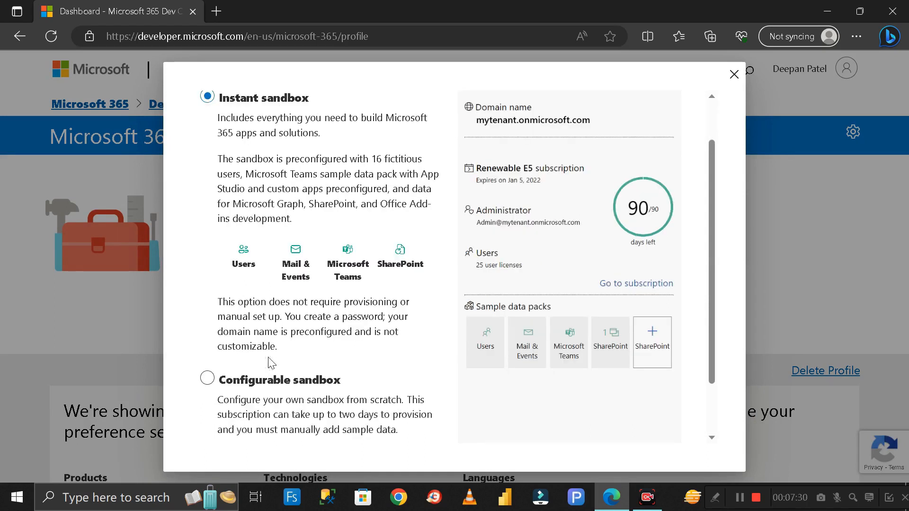
scroll(down, 3)
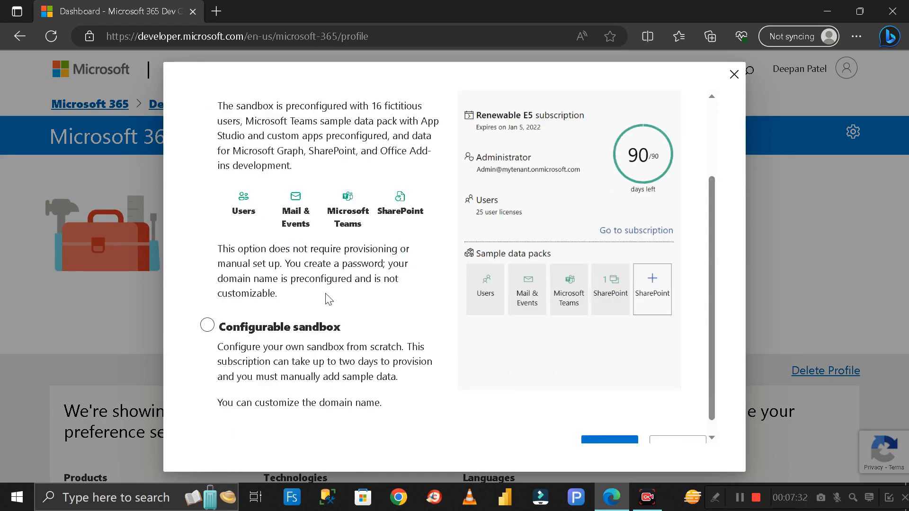
scroll(up, 3)
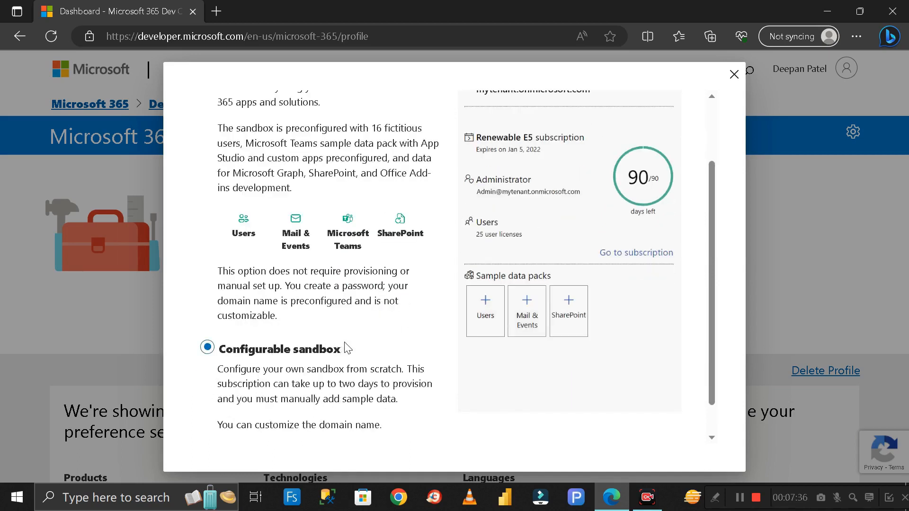
- Continue to the configurable sandbox form and enter username "milestonecreator"
scroll(down, 3)
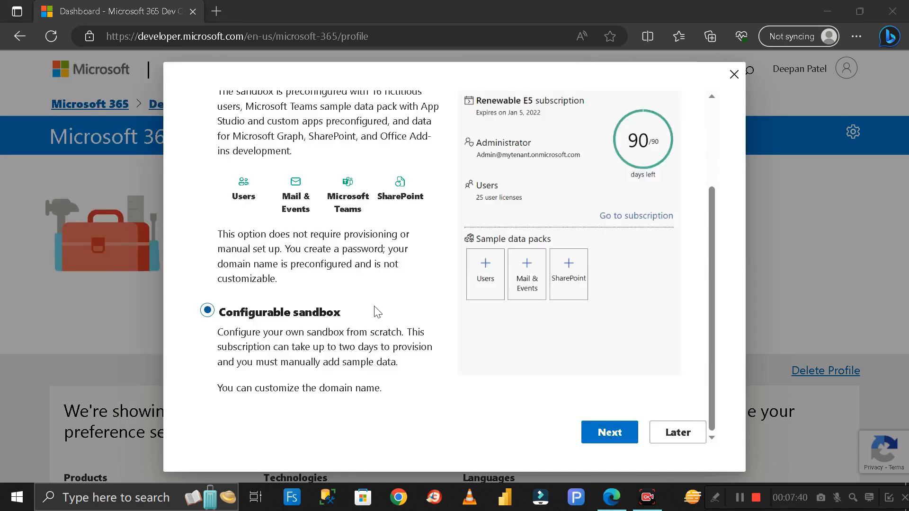
click(609, 432)
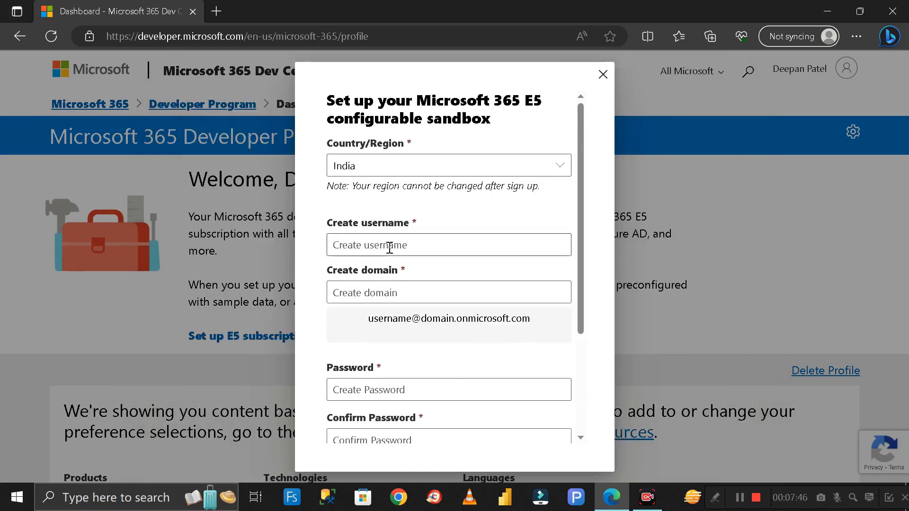
click(448, 244)
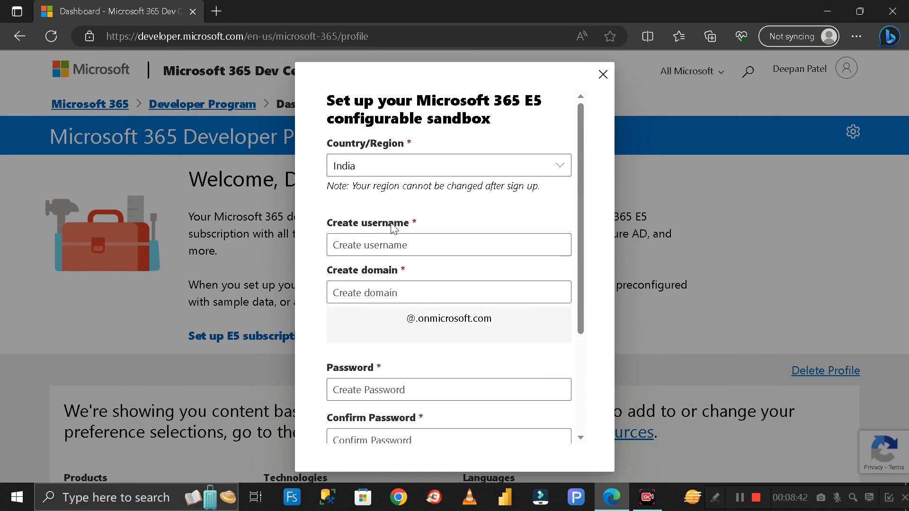
click(448, 244)
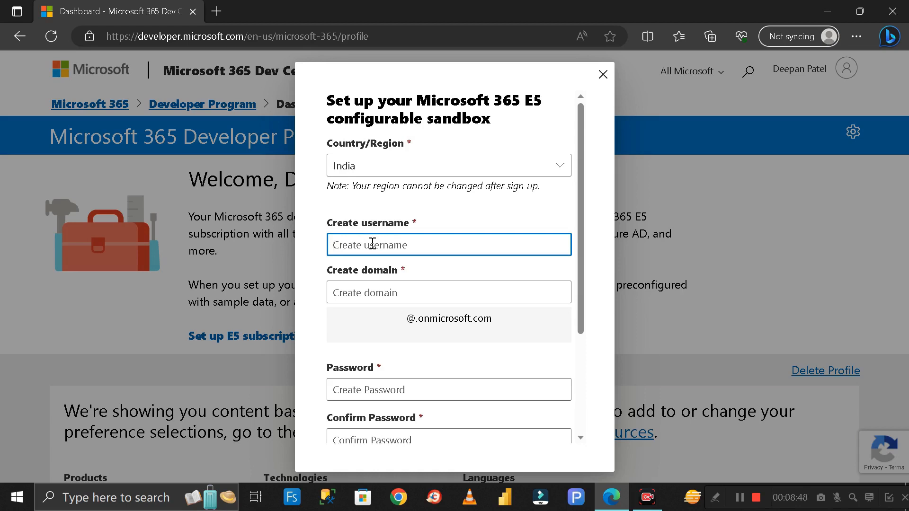
text(mile)
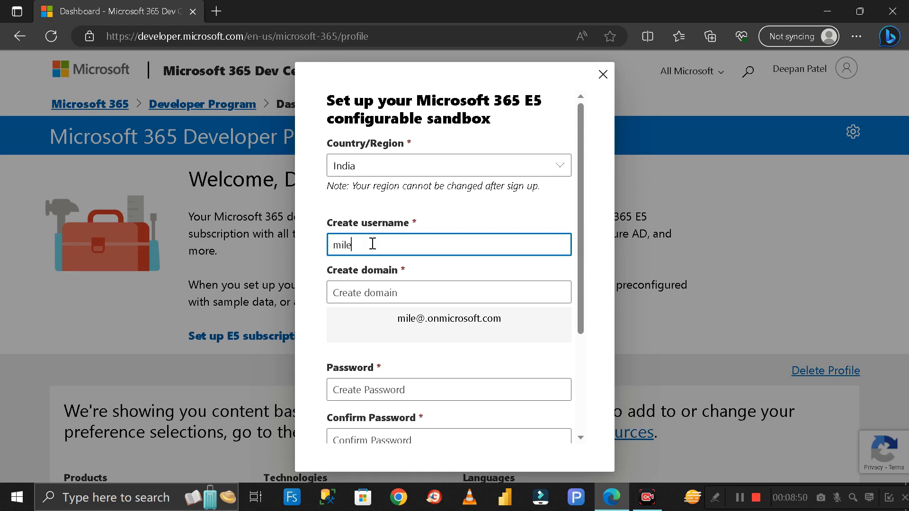
text(stonecrea)
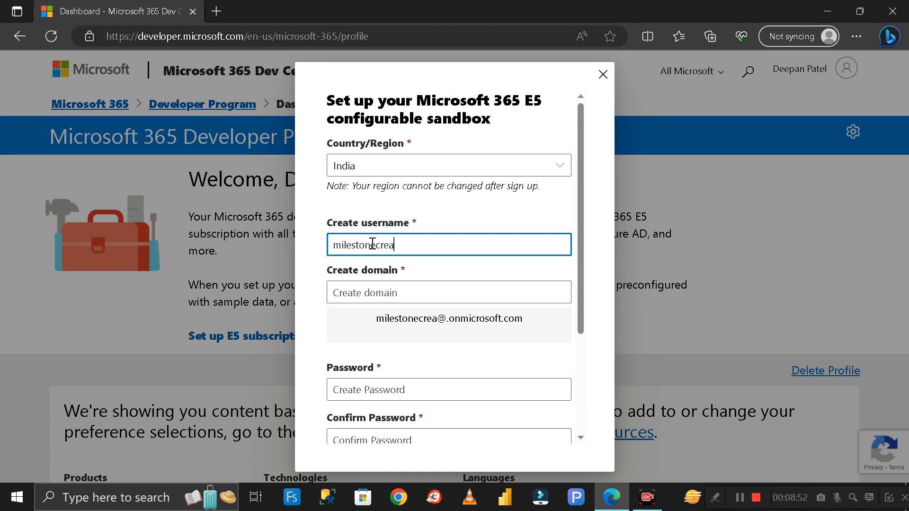
text(tor)
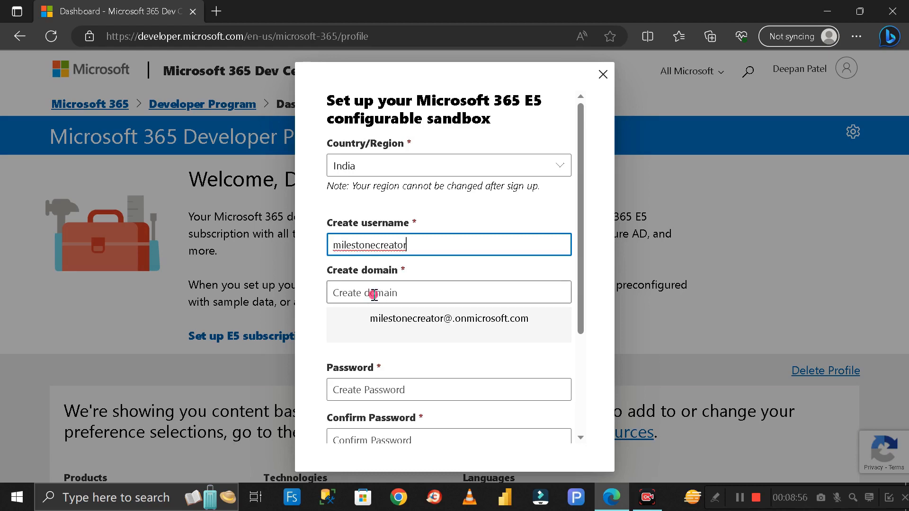
- Enter the sandbox domain "bideveloper101" after the first name was taken
click(448, 293)
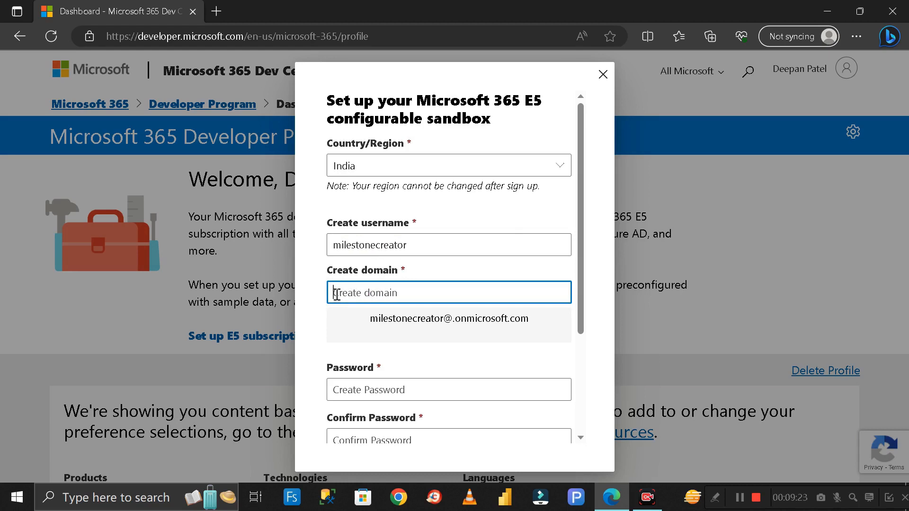
text(bid)
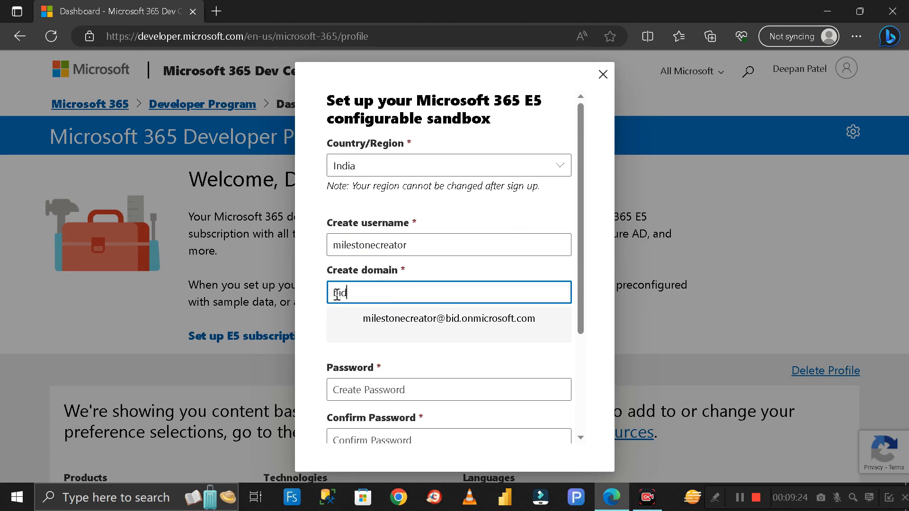
text(evelope)
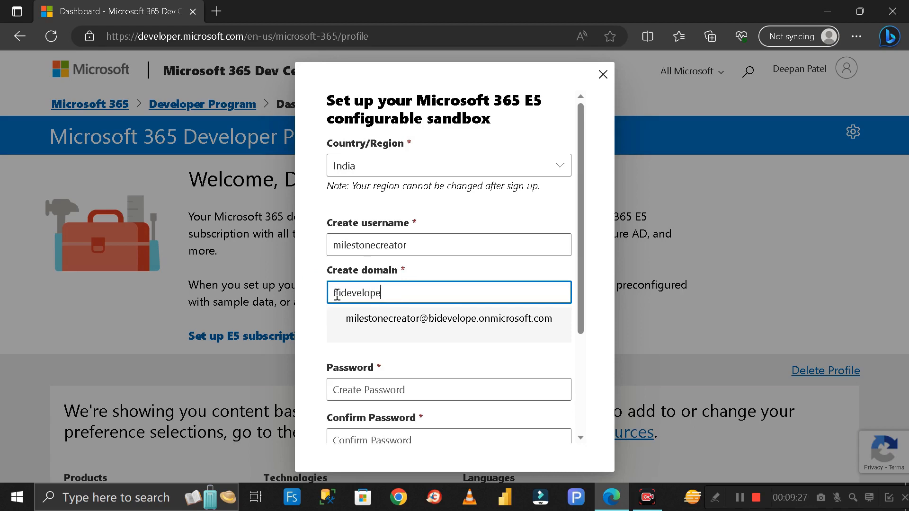
text(r)
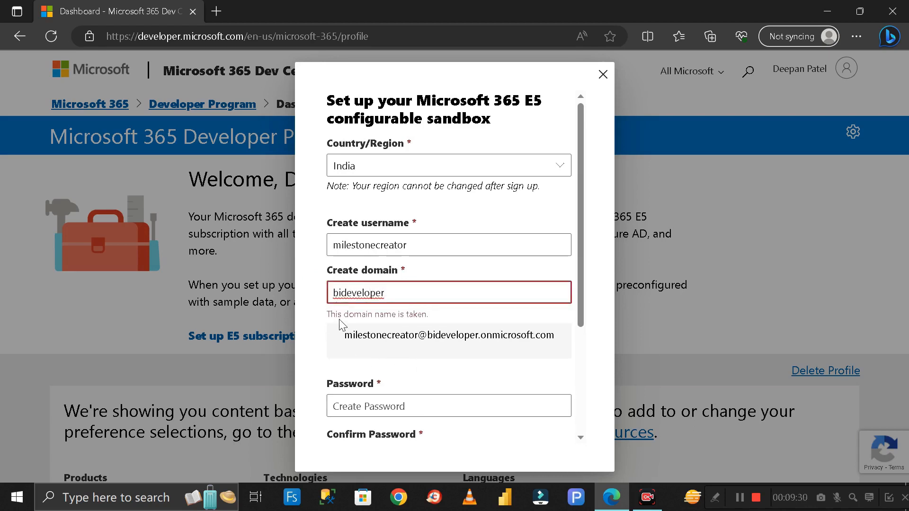
mouse_move(435, 325)
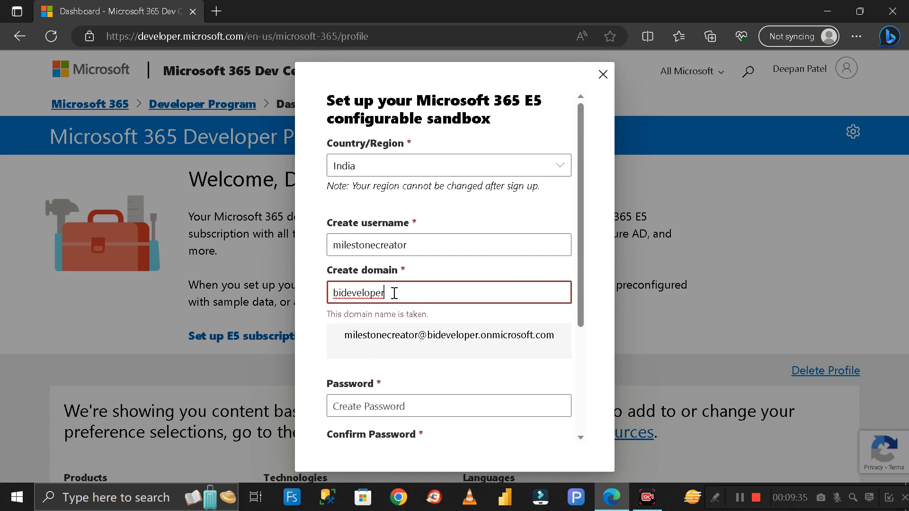
text(1)
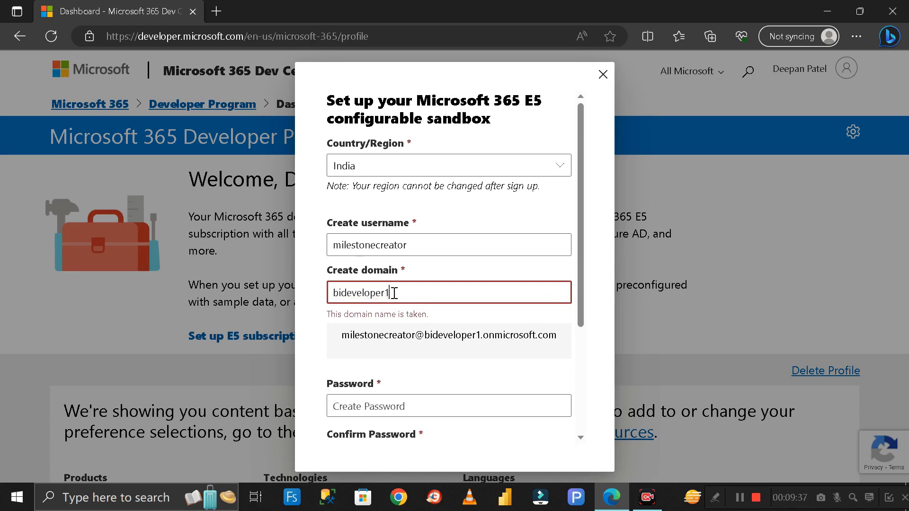
text(01)
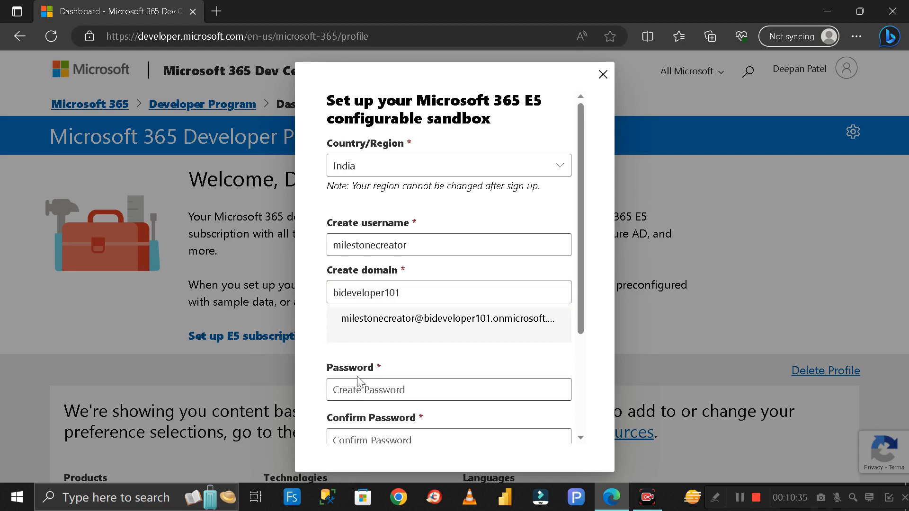
- Fill in the administrator password and its confirmation
click(448, 389)
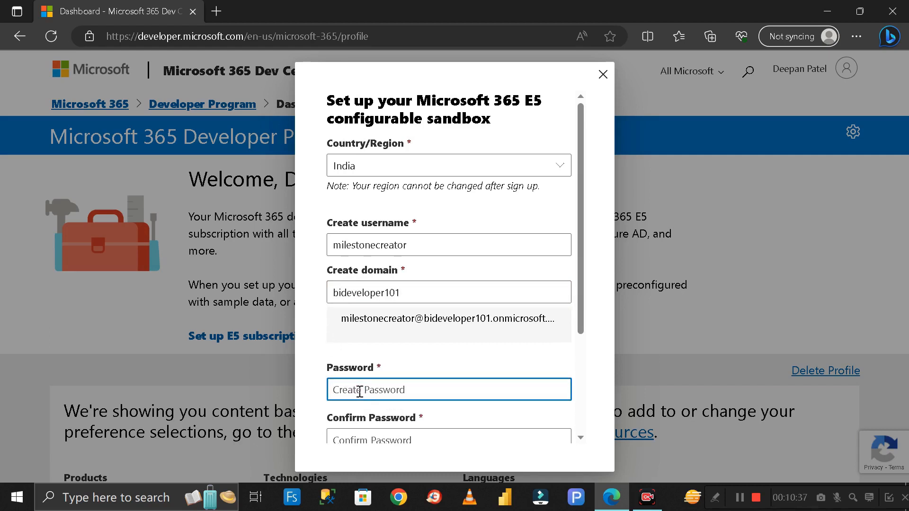
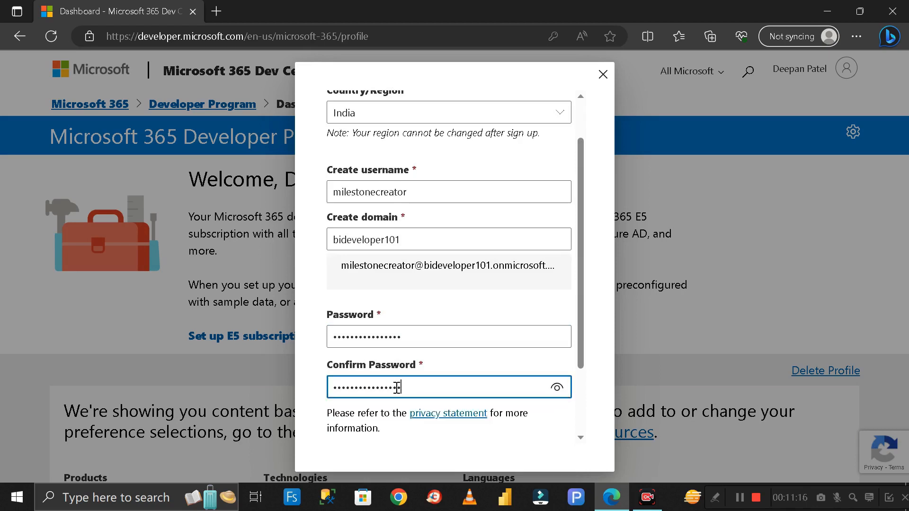
scroll(down, 3)
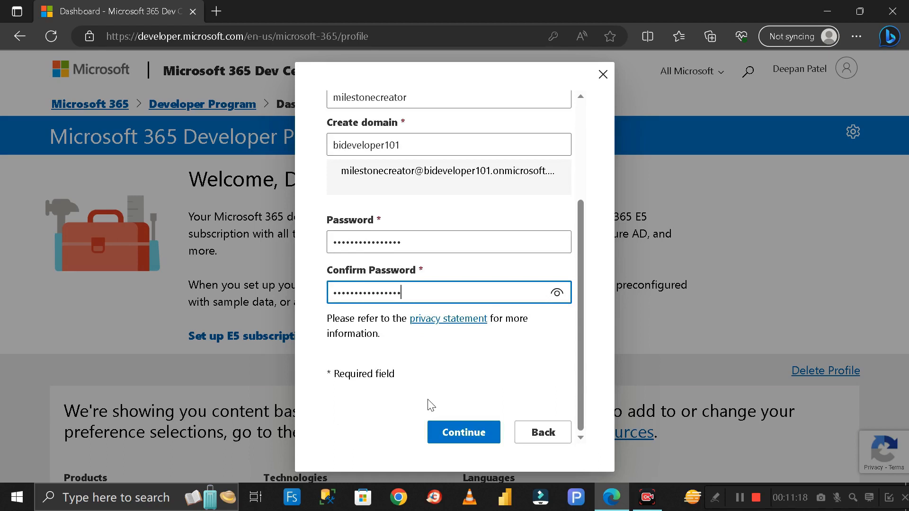
click(463, 433)
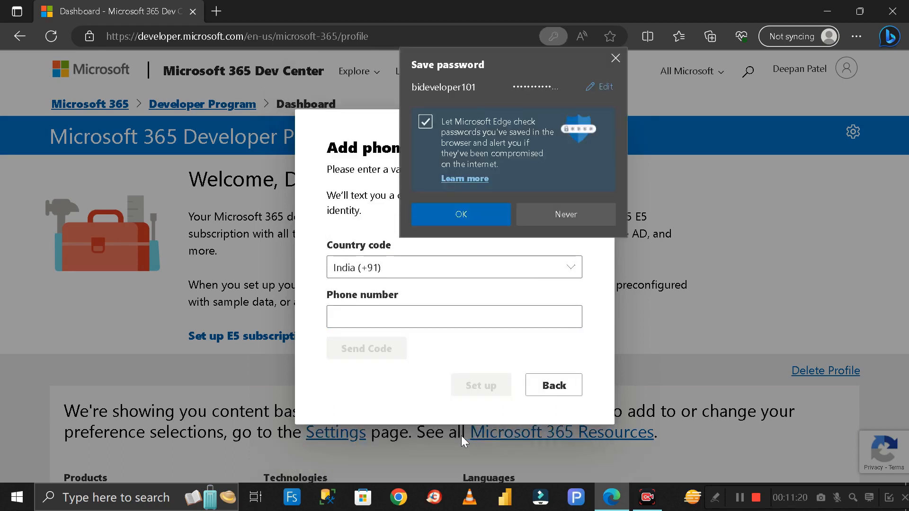
mouse_move(461, 215)
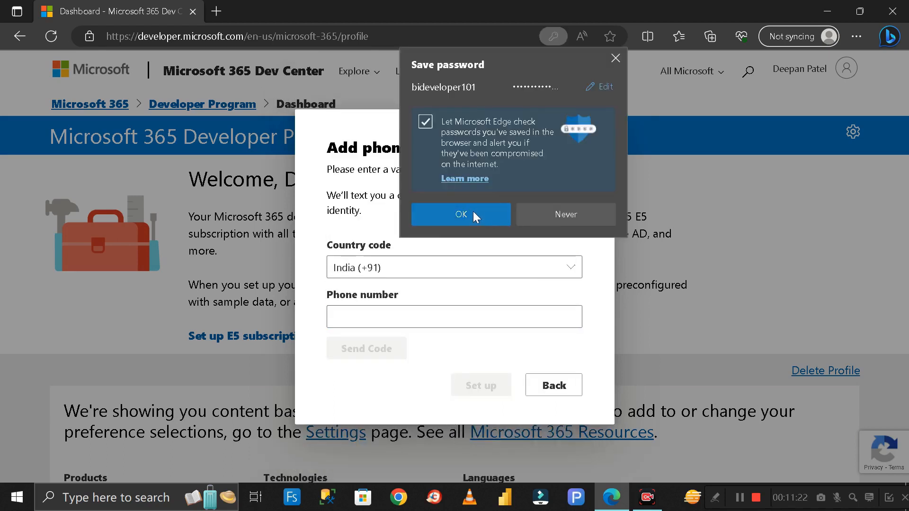
click(461, 215)
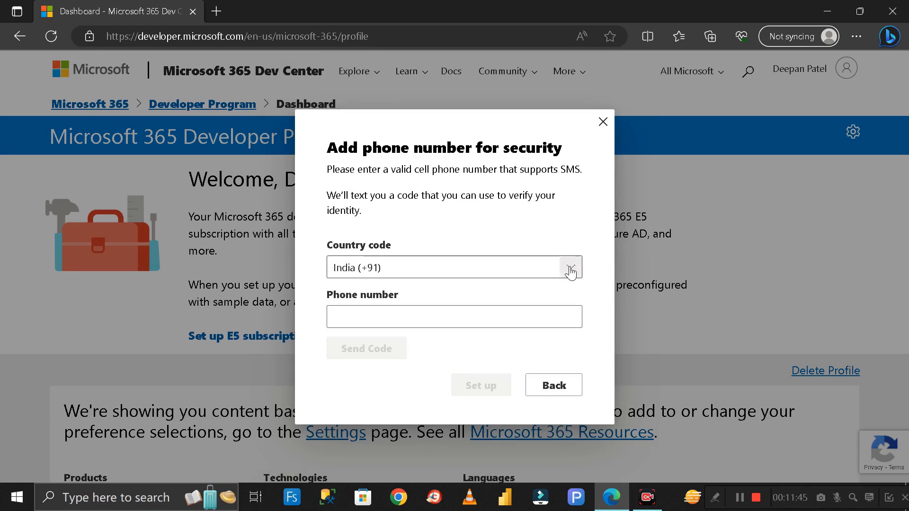
click(569, 267)
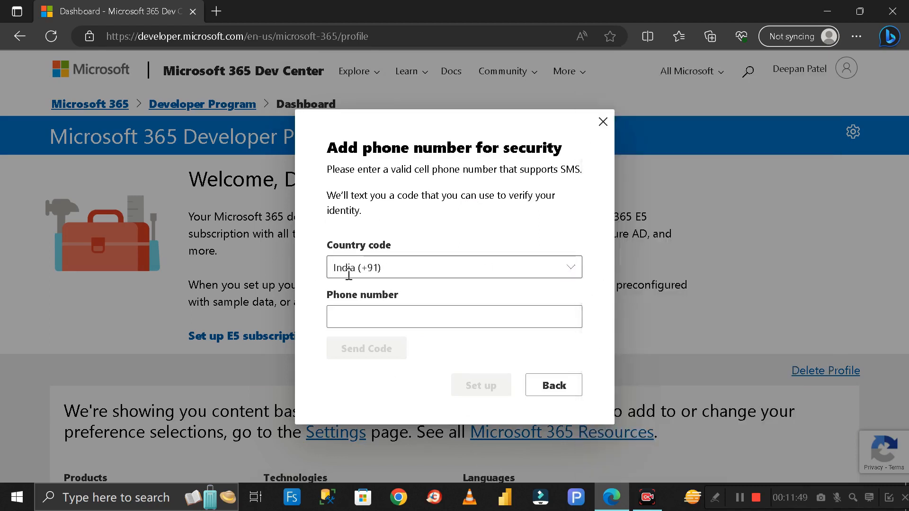
click(453, 316)
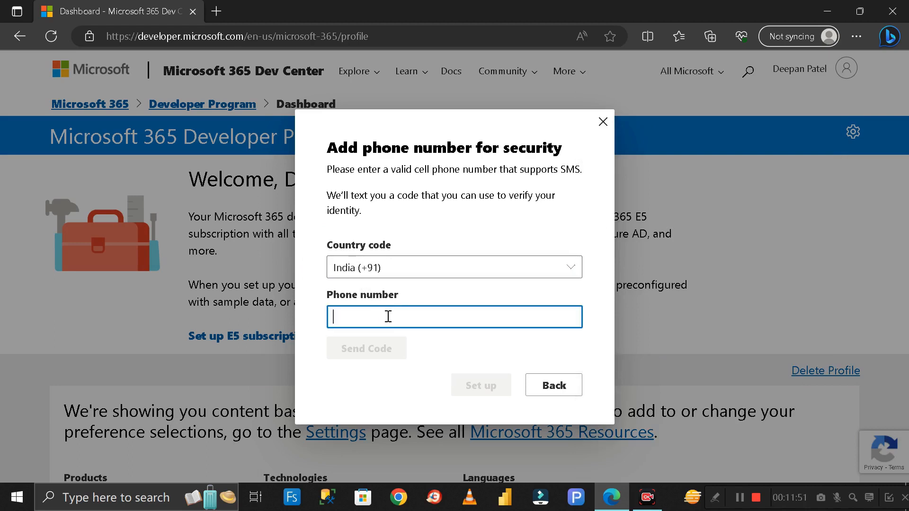
mouse_move(410, 318)
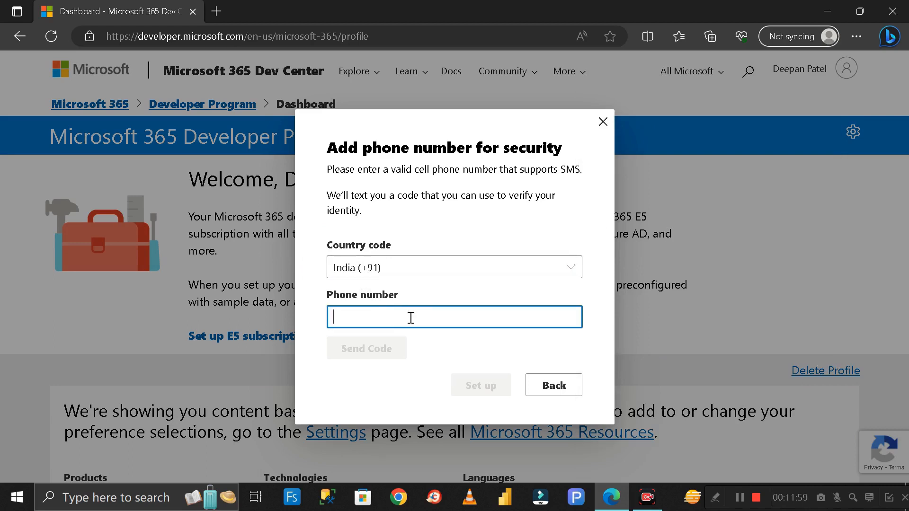
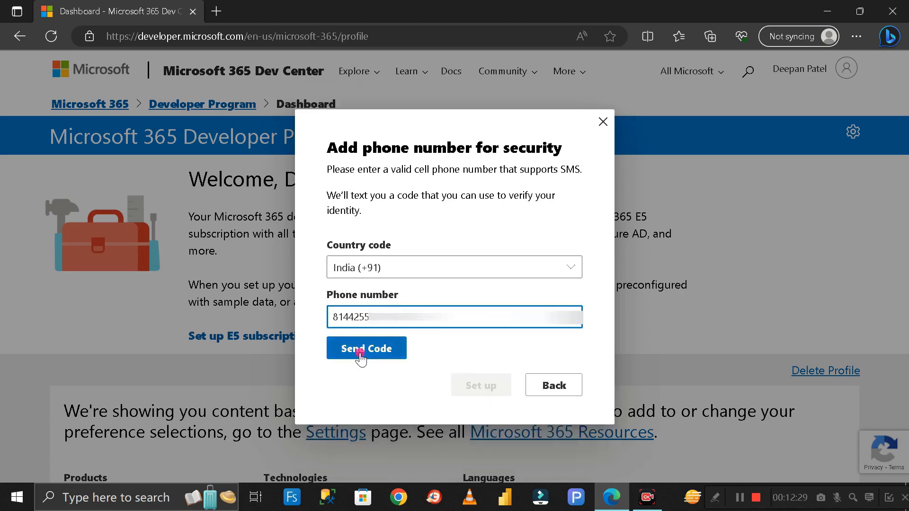
click(365, 349)
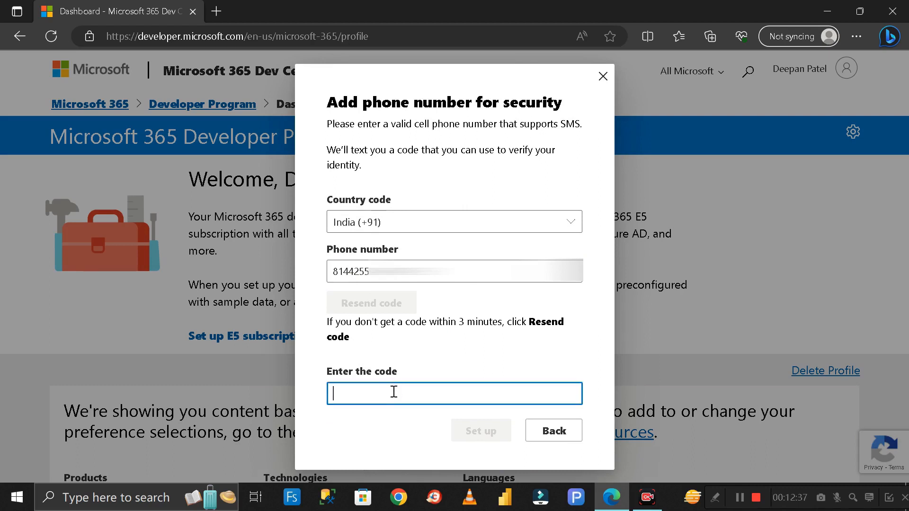
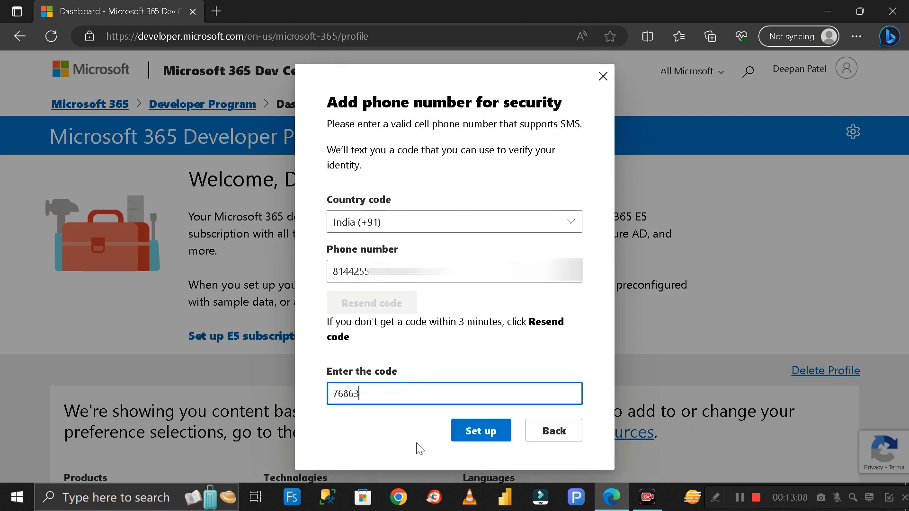
mouse_move(481, 431)
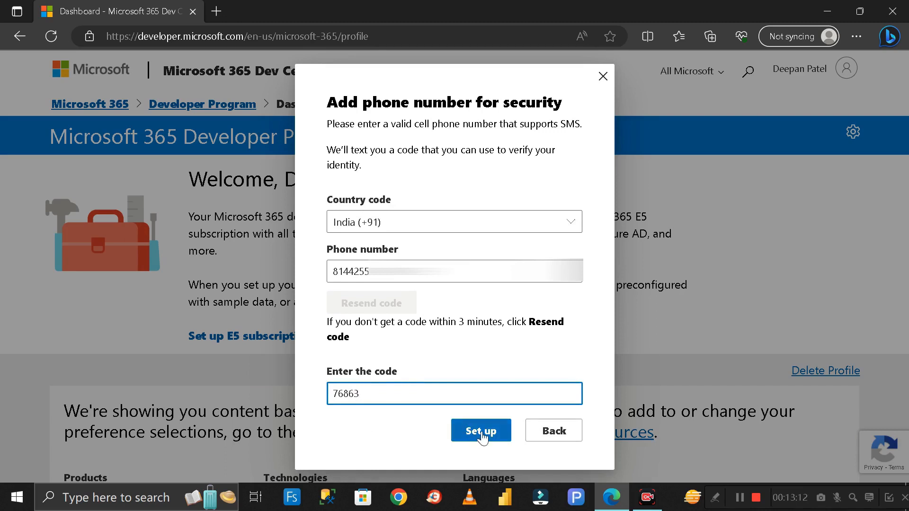
click(481, 431)
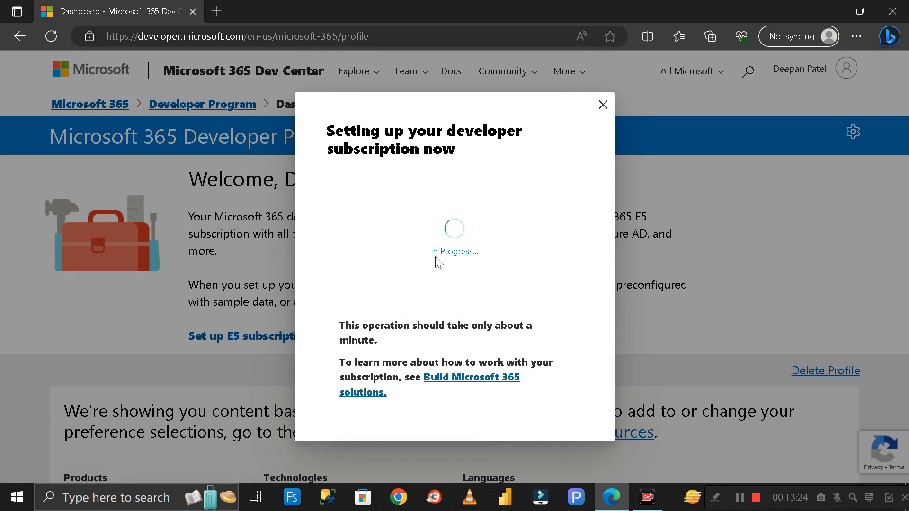
mouse_move(471, 266)
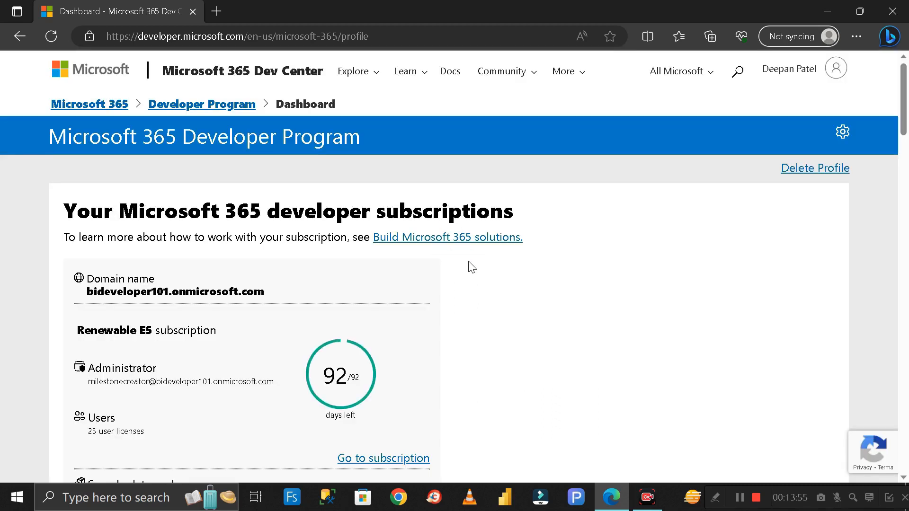
mouse_move(243, 324)
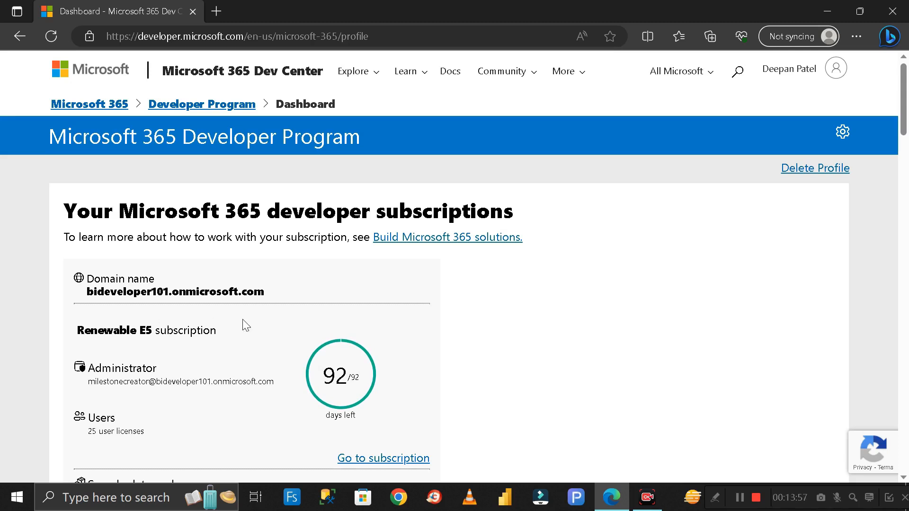
scroll(down, 3)
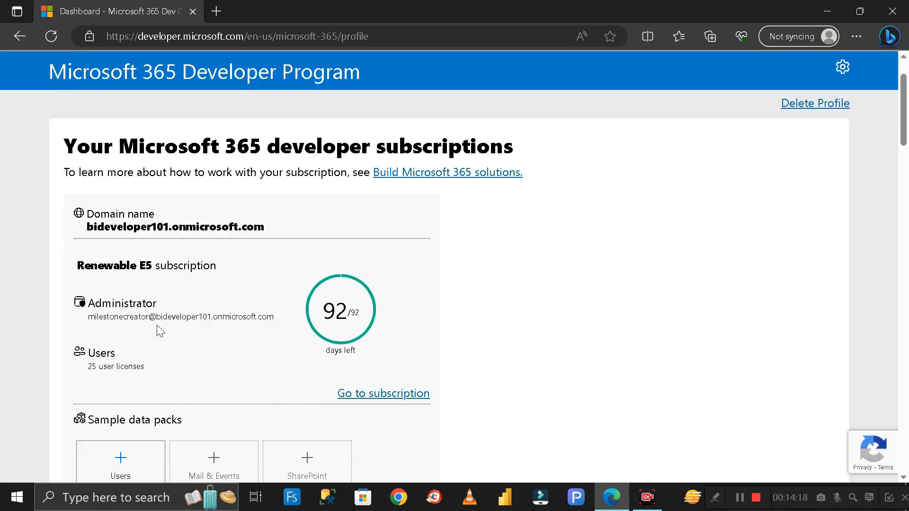
double_click(117, 317)
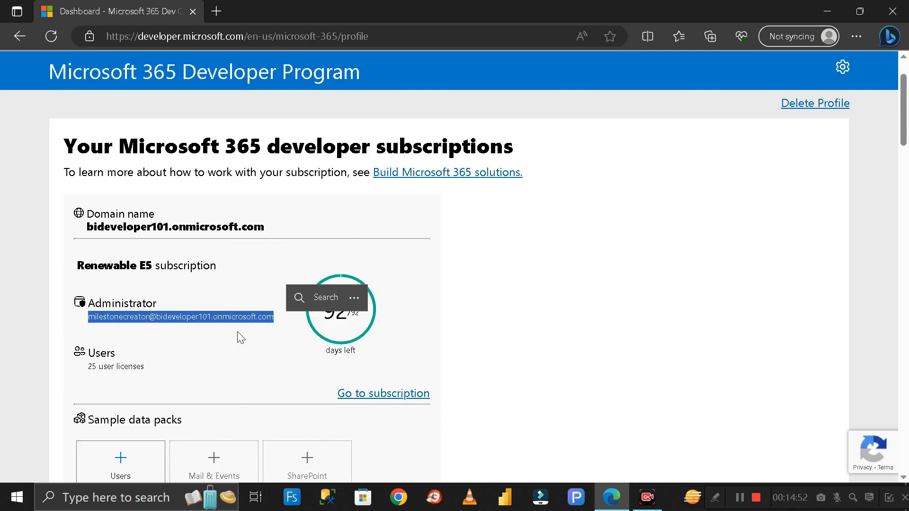
mouse_move(198, 334)
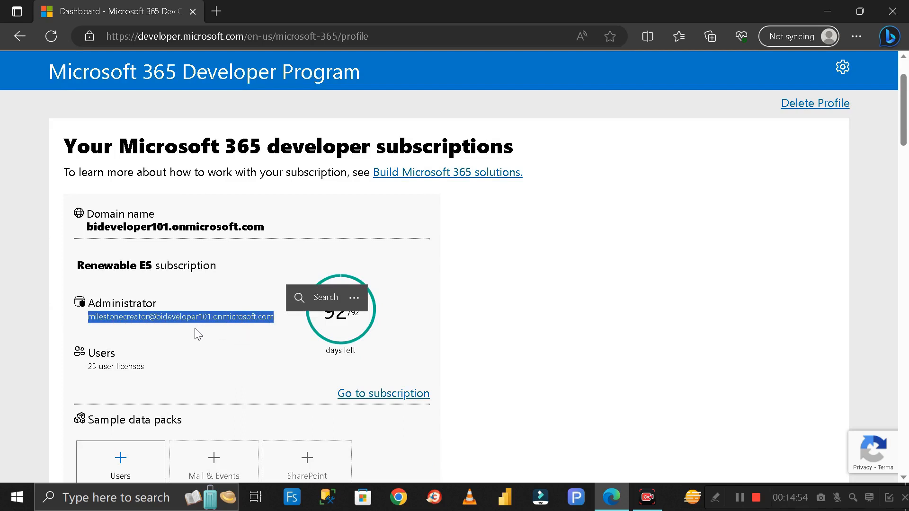
mouse_move(329, 353)
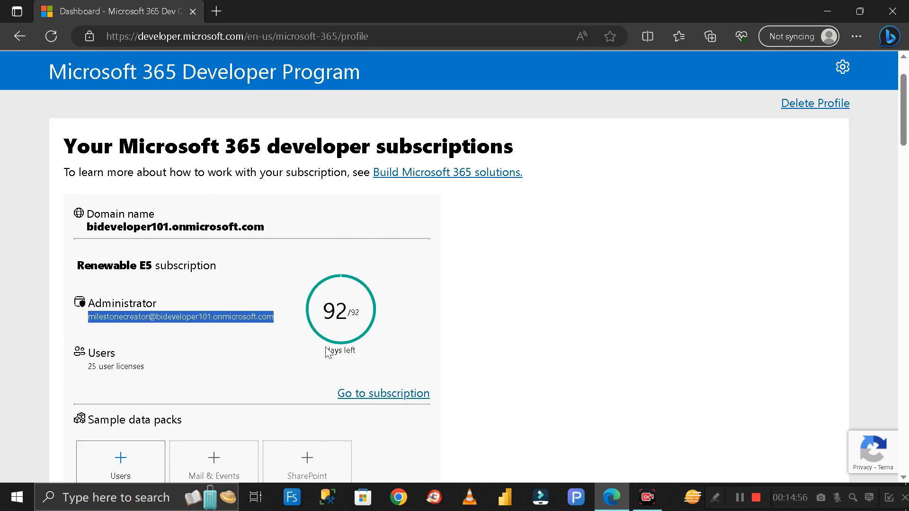
mouse_move(360, 337)
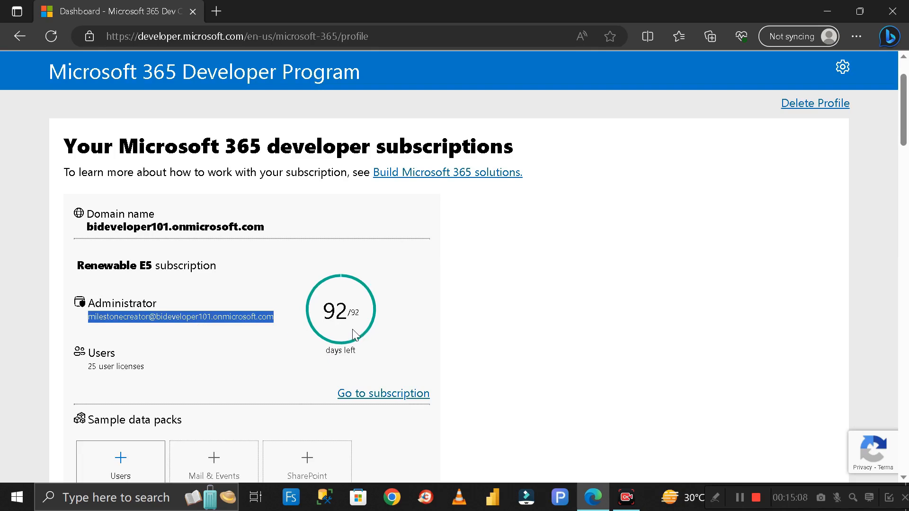
mouse_move(135, 328)
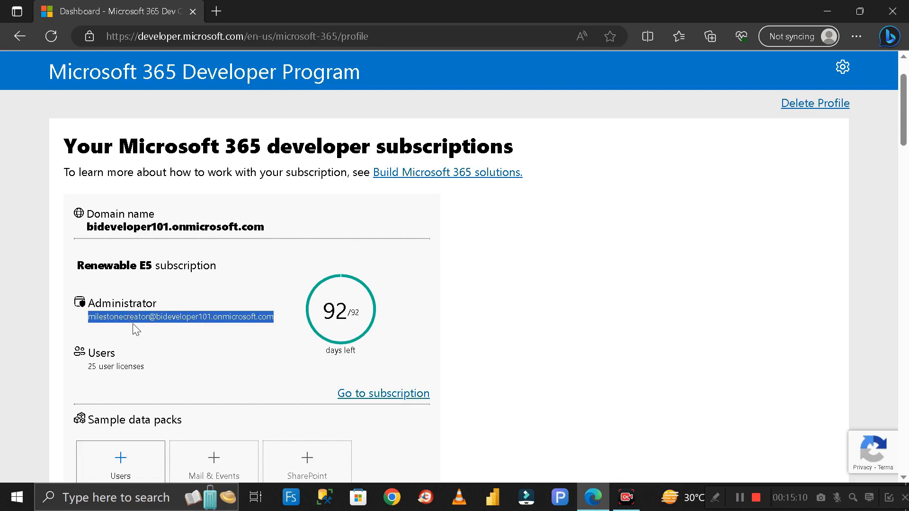
mouse_move(224, 330)
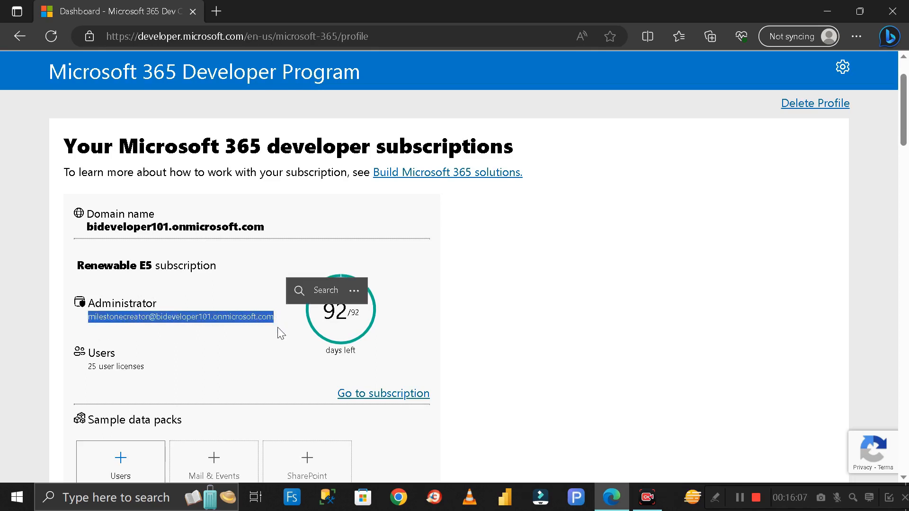
mouse_move(248, 337)
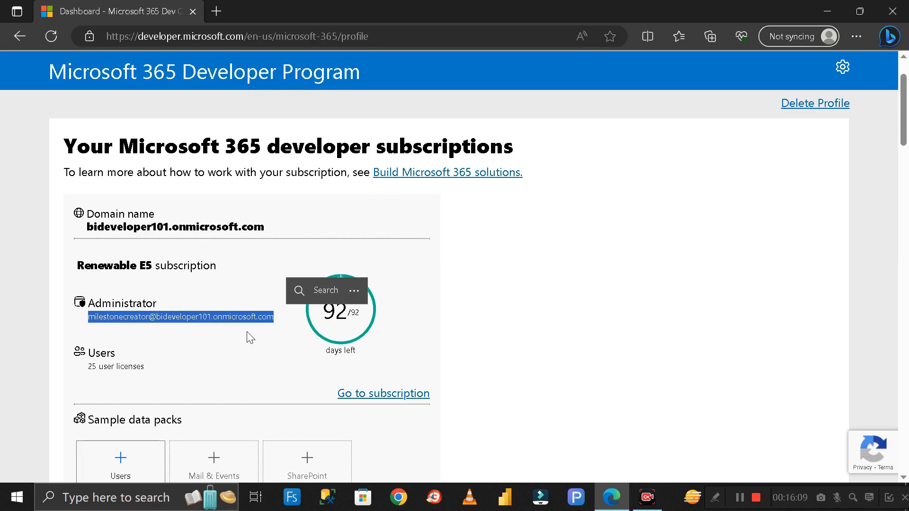